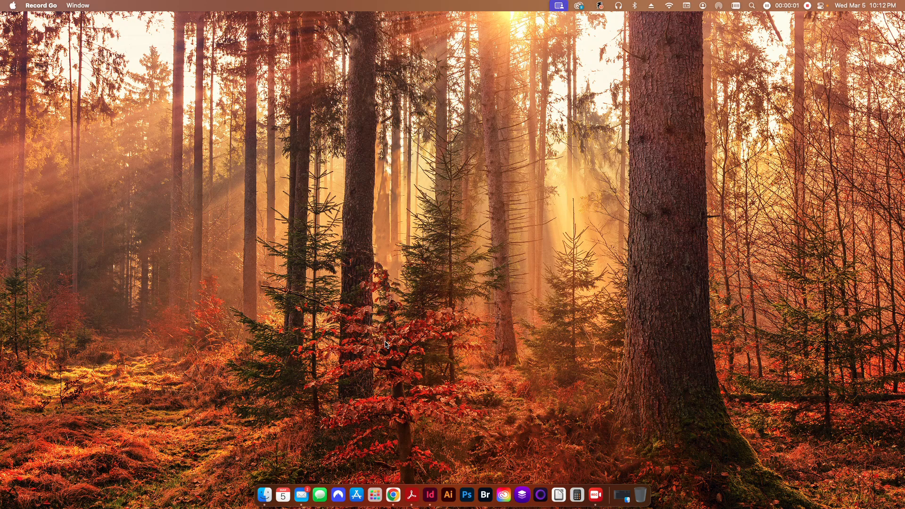
Bring Google Chrome forward to show the artworker.com homepage tab
click(393, 494)
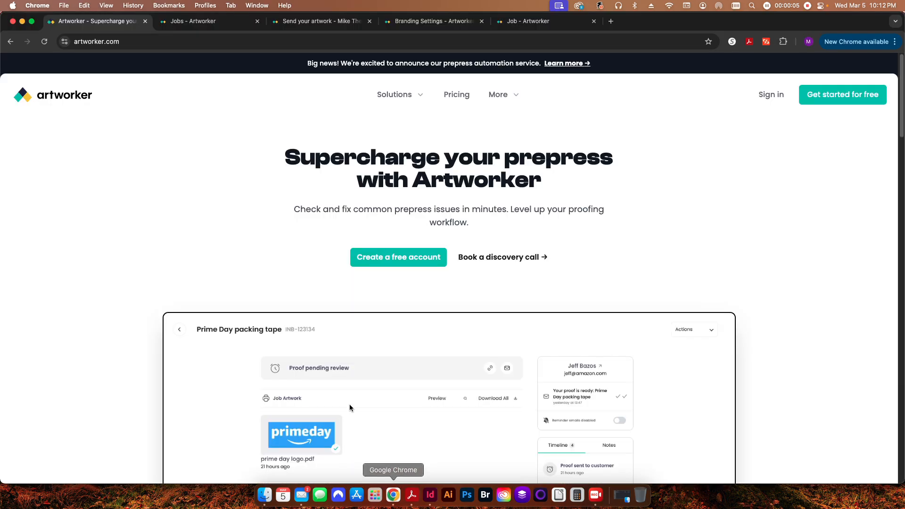
mouse_move(264, 272)
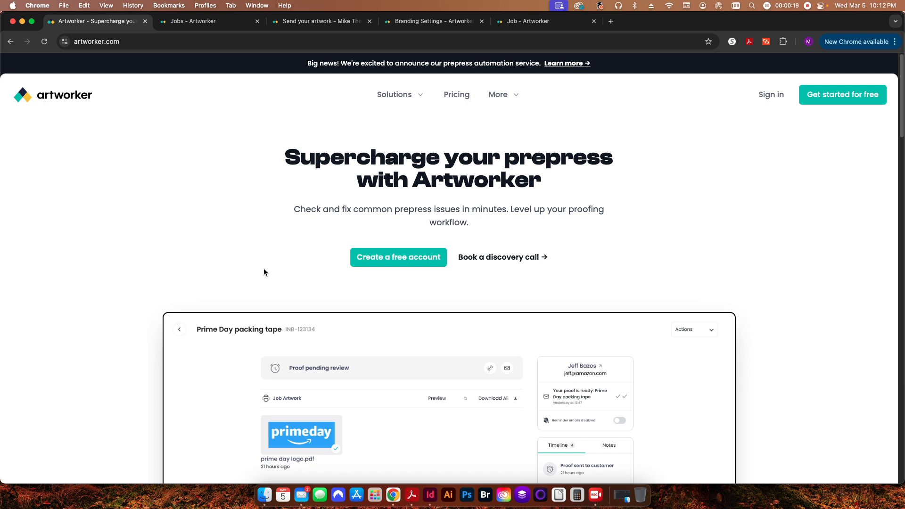
mouse_move(165, 291)
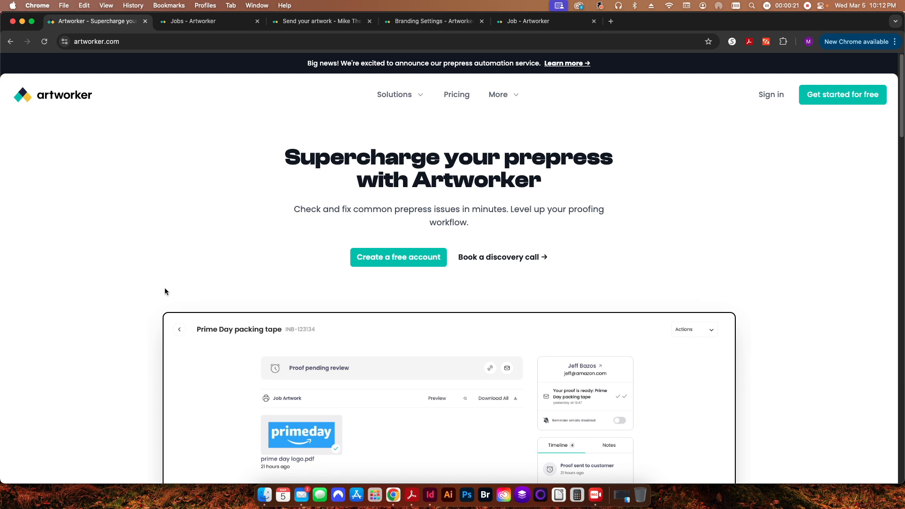
scroll(down, 3)
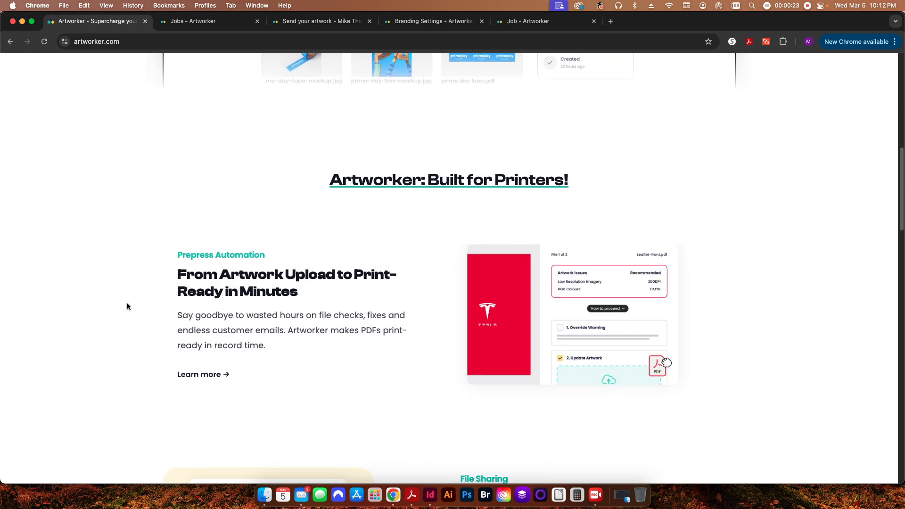
scroll(down, 3)
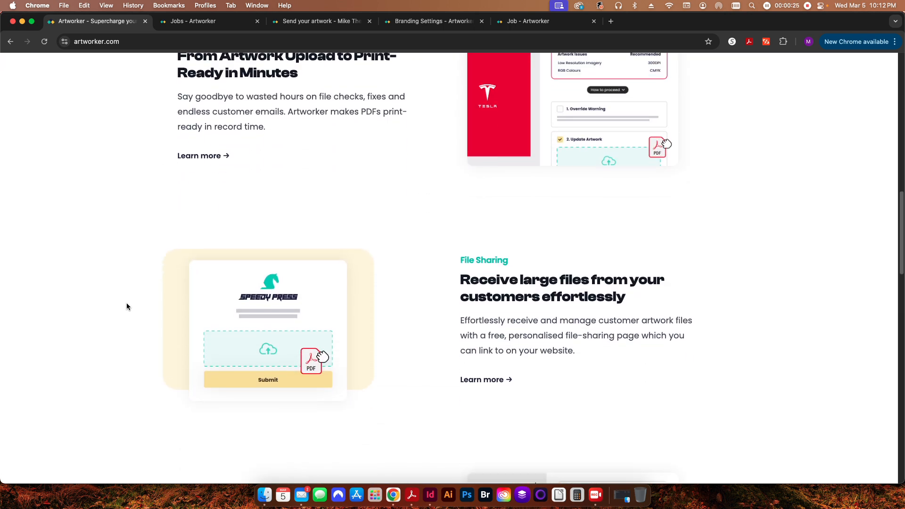
scroll(down, 3)
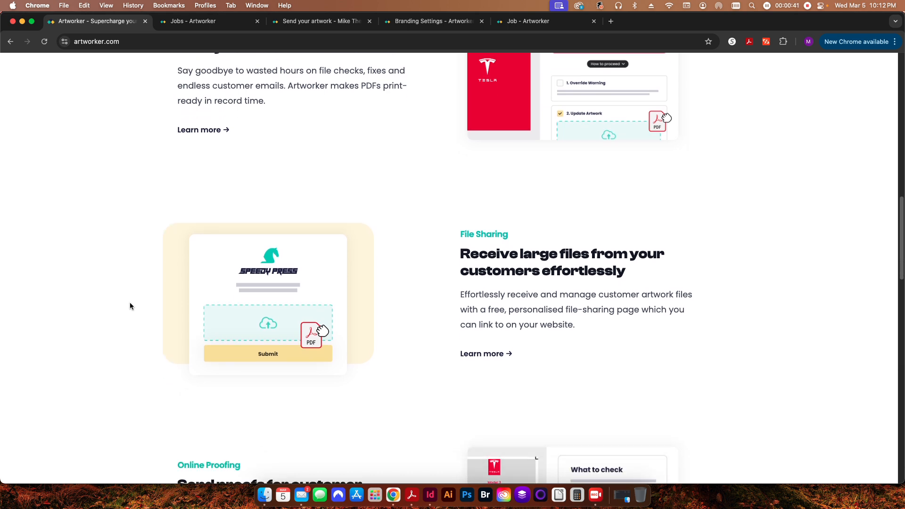
scroll(down, 3)
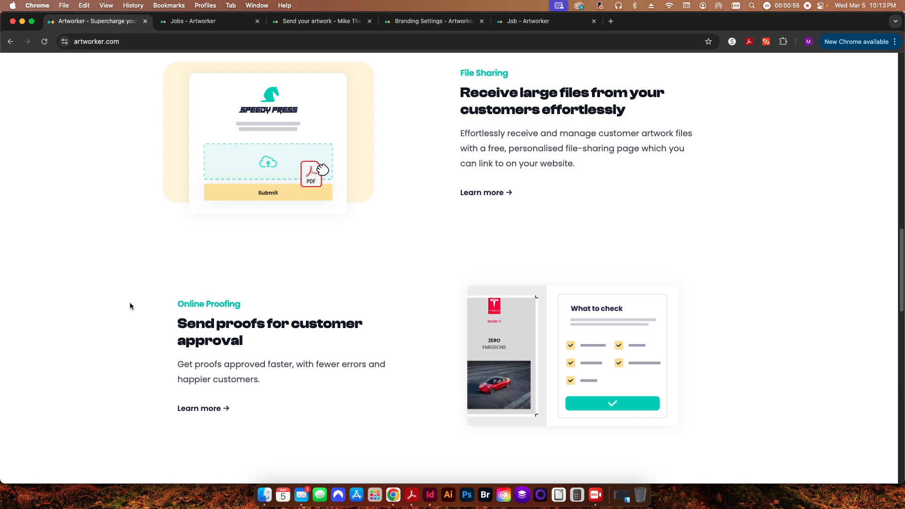
scroll(up, 3)
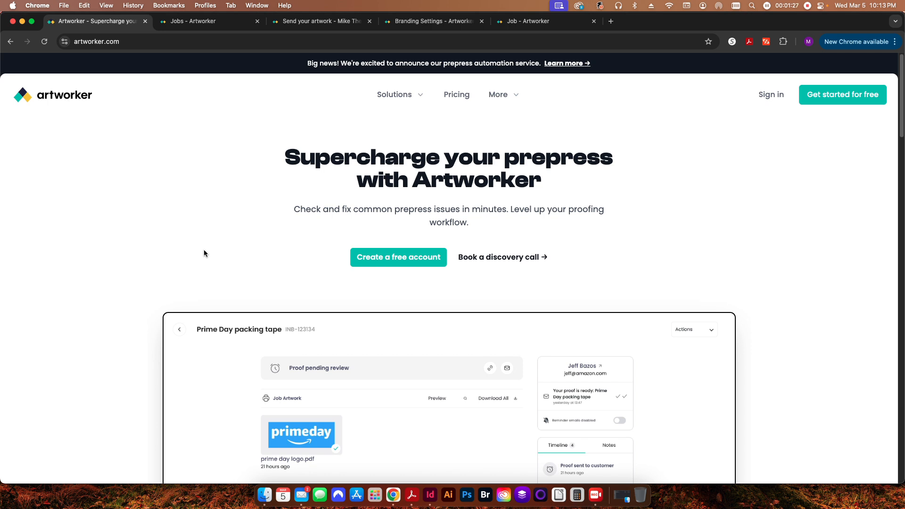
Switch to the Jobs tab and open the Dashboard showing 11 new jobs and recent activity
click(208, 21)
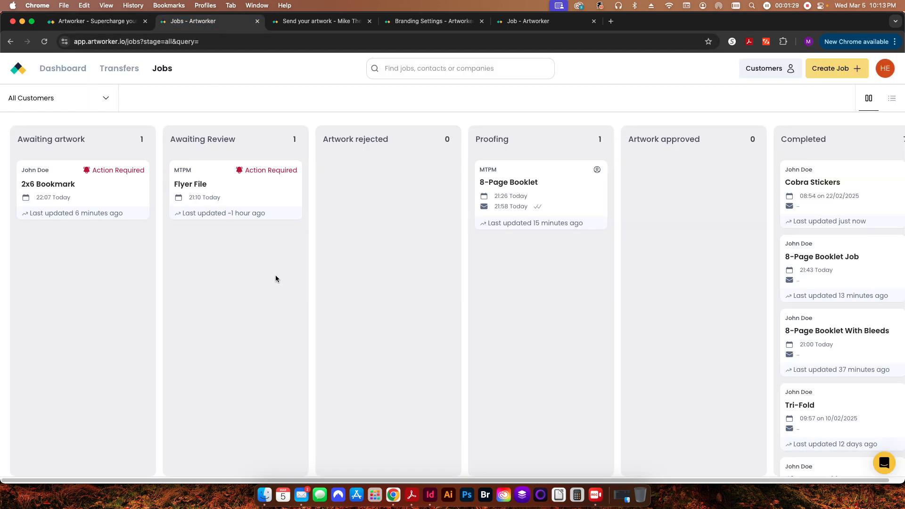
click(63, 68)
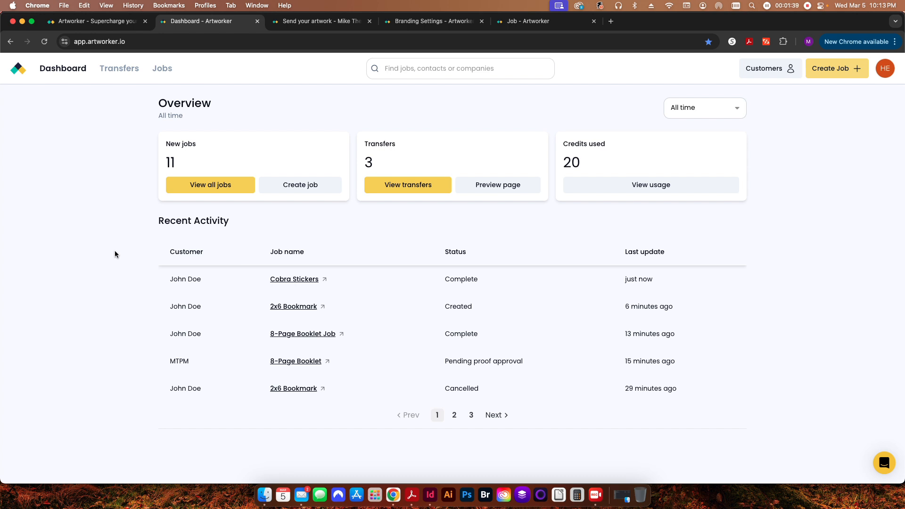
mouse_move(433, 221)
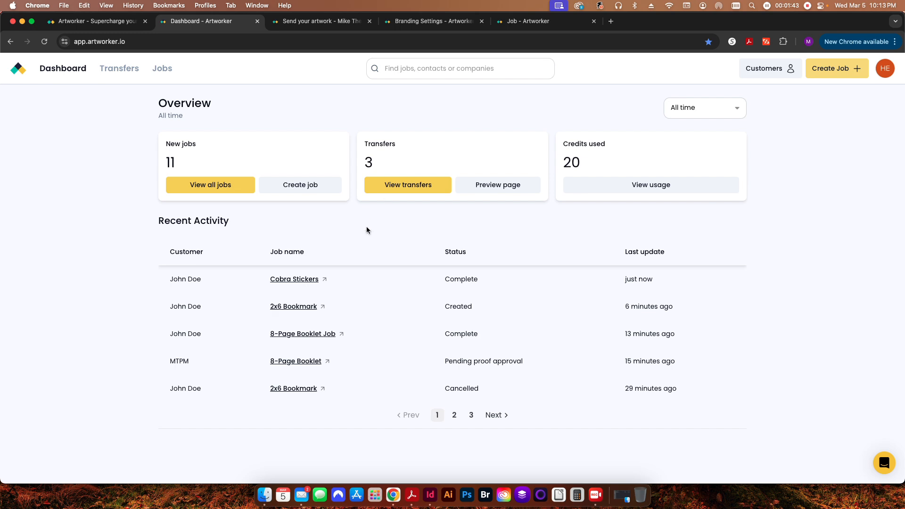
mouse_move(412, 220)
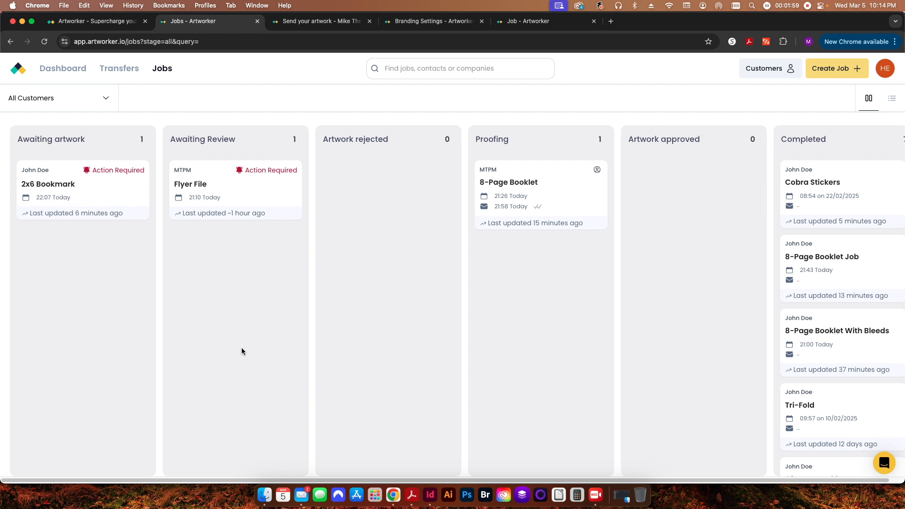
mouse_move(121, 291)
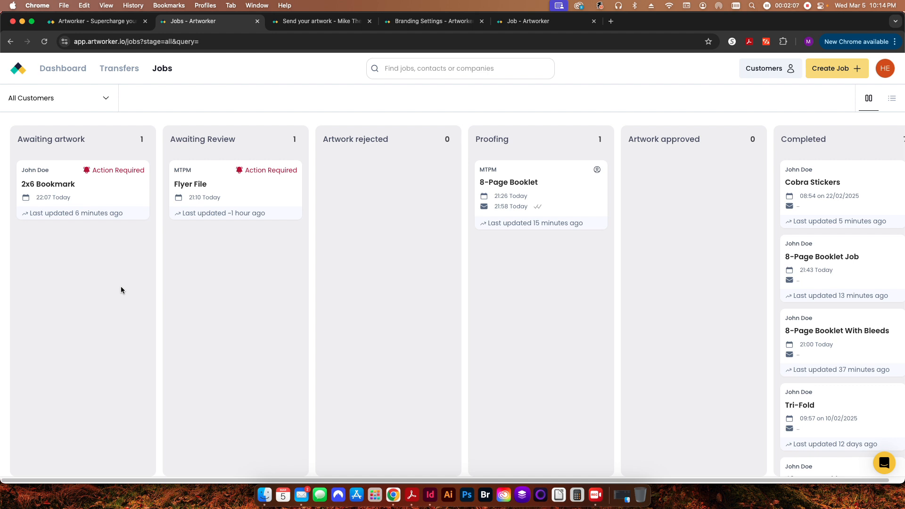
mouse_move(234, 280)
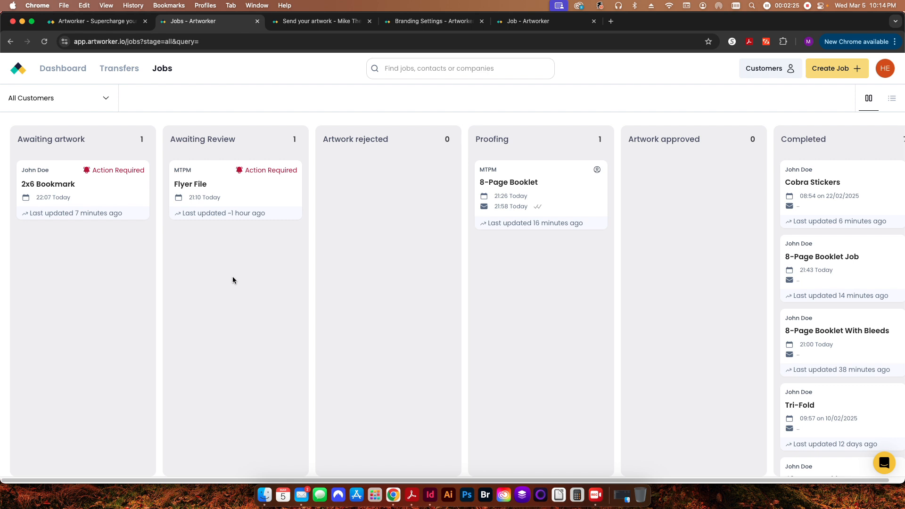
mouse_move(404, 174)
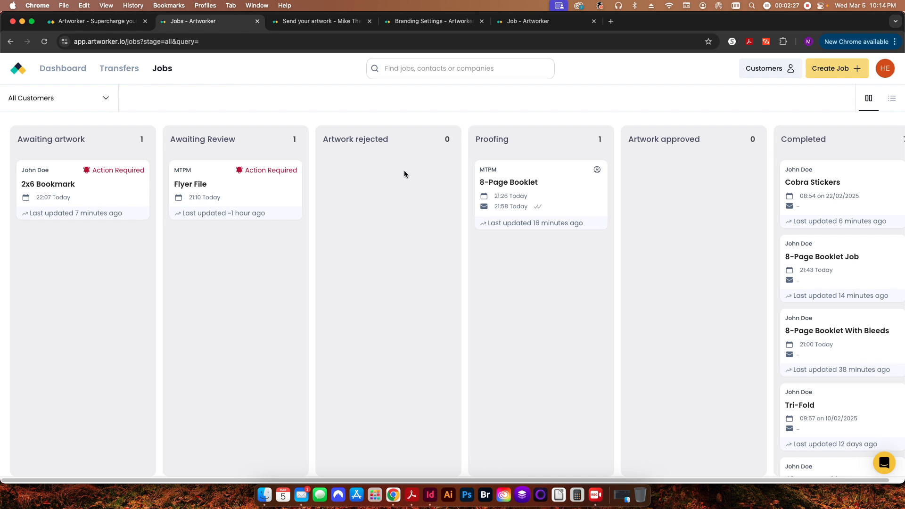
mouse_move(557, 246)
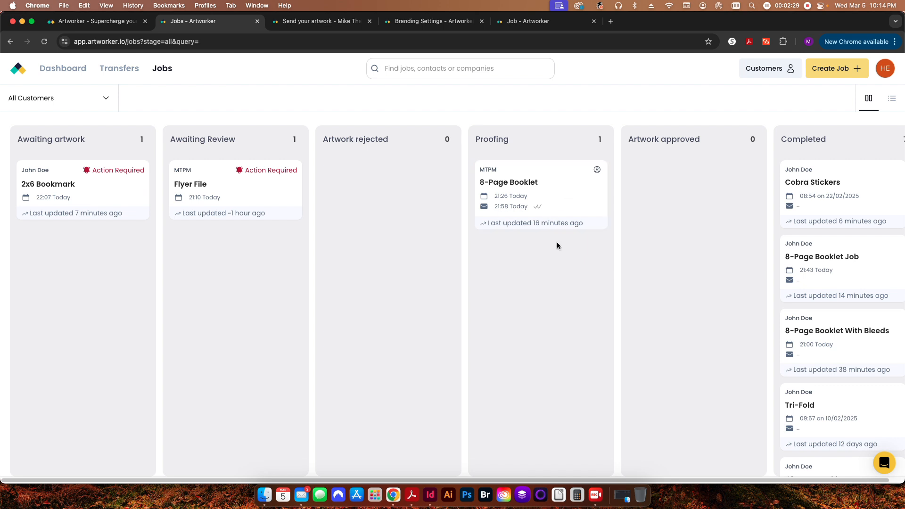
mouse_move(691, 228)
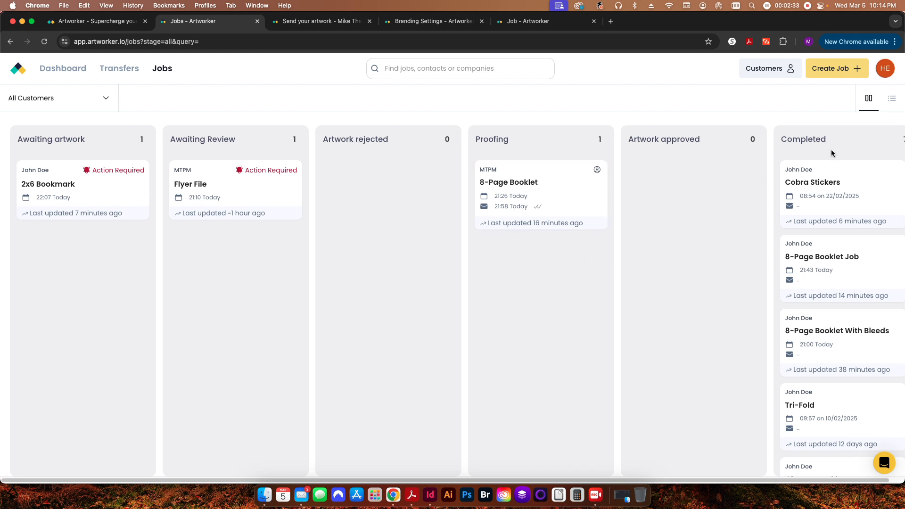
mouse_move(714, 329)
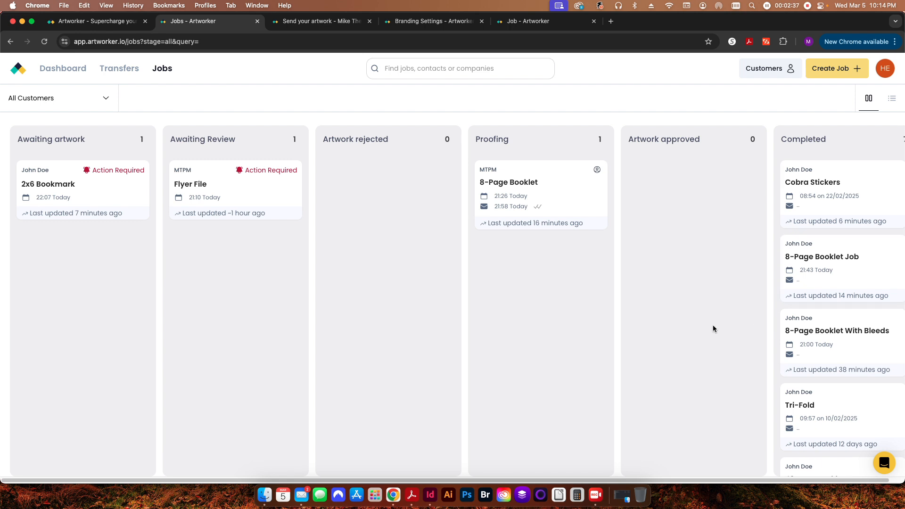
mouse_move(712, 263)
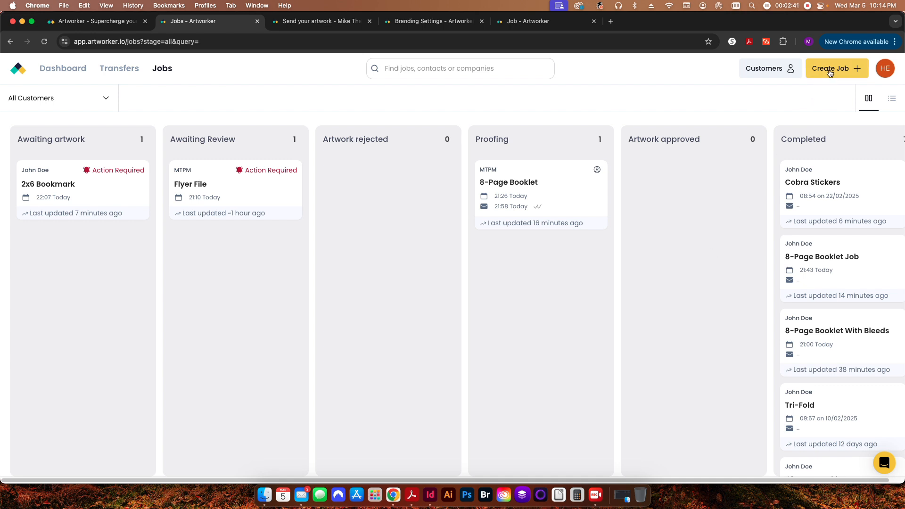
mouse_move(824, 79)
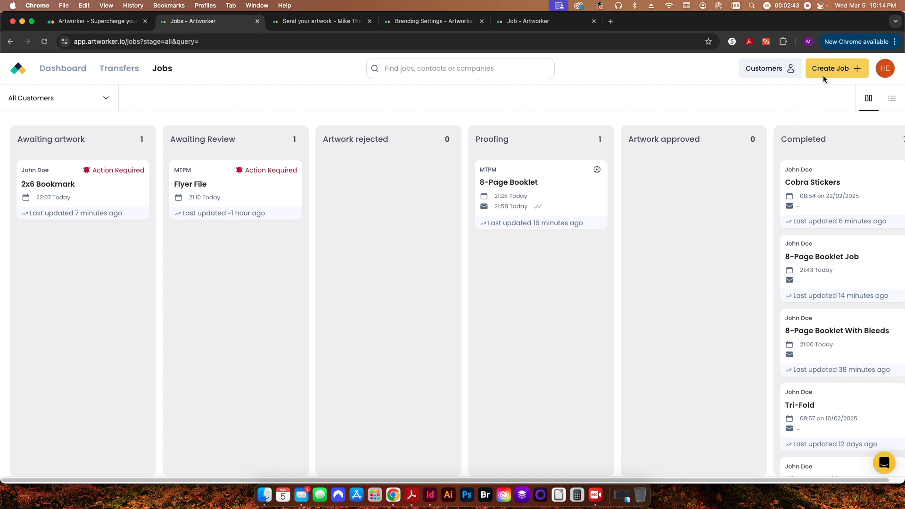
click(835, 68)
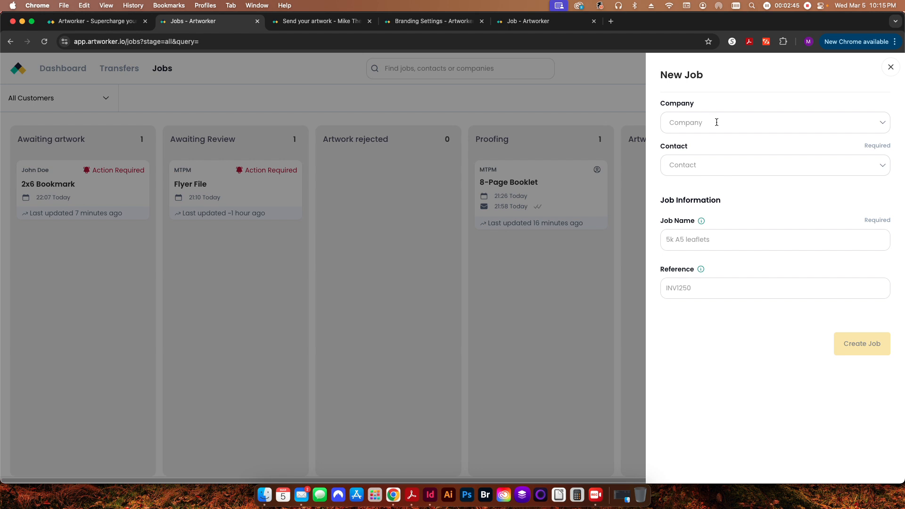
mouse_move(702, 165)
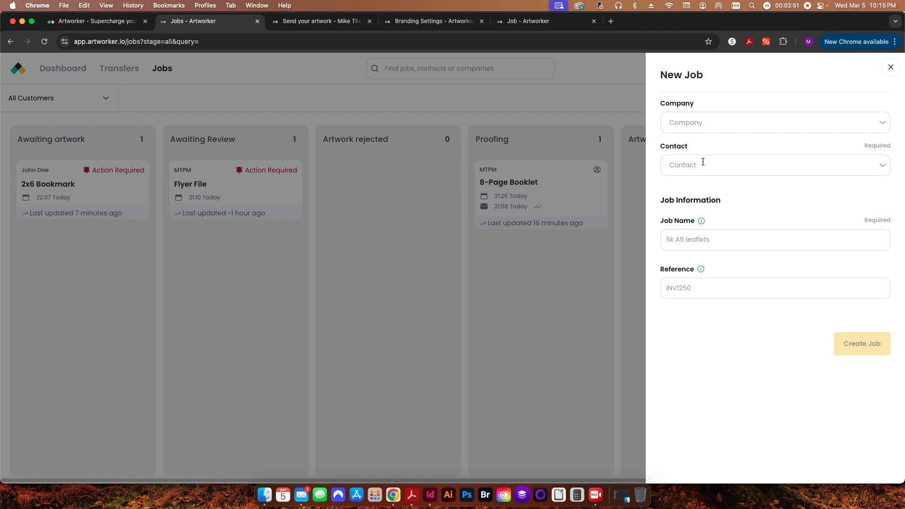
mouse_move(708, 124)
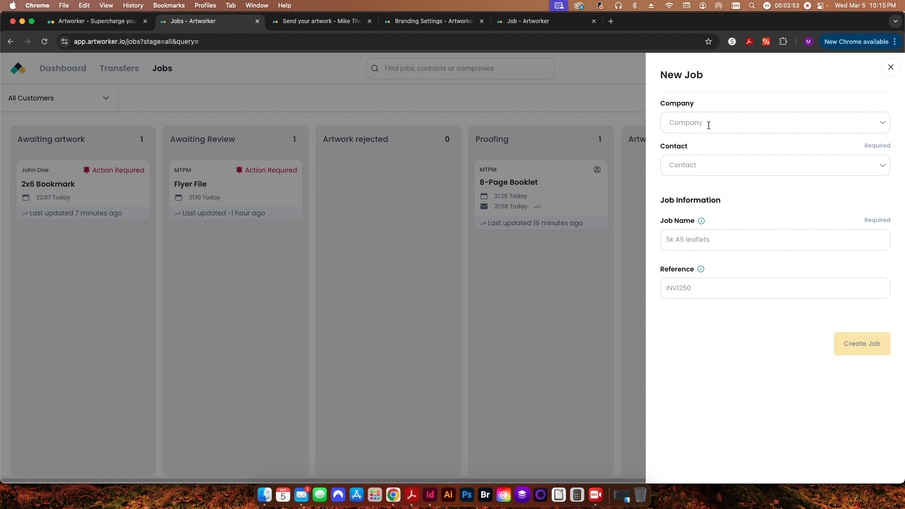
mouse_move(691, 164)
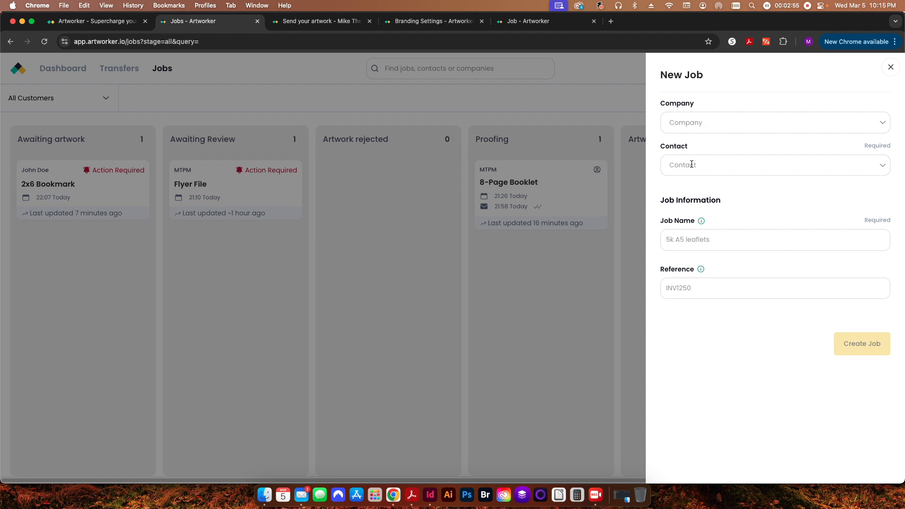
click(860, 343)
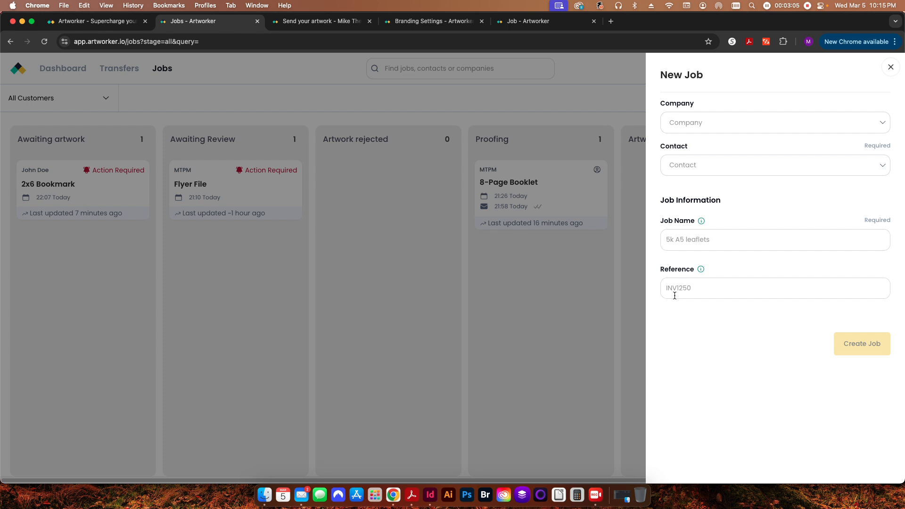
mouse_move(712, 304)
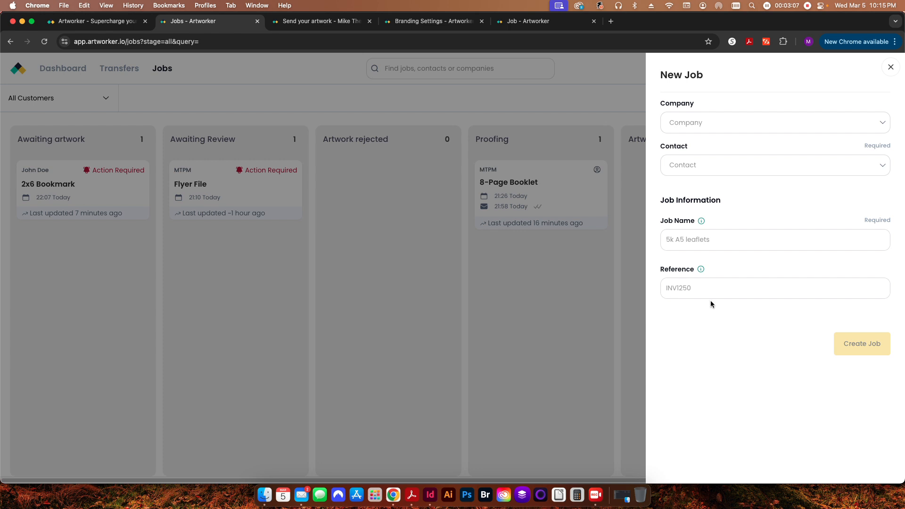
click(890, 66)
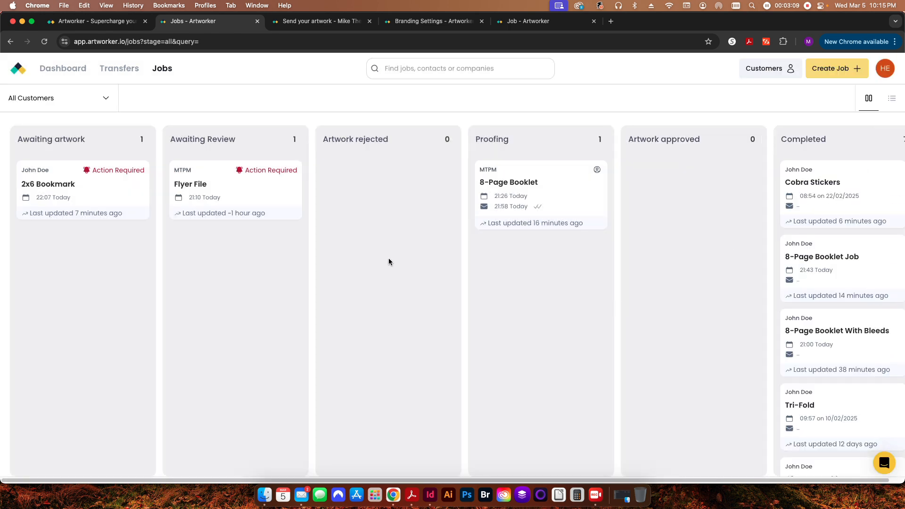
Leave the customer upload page for Branding Settings to review the logo and background image
click(321, 21)
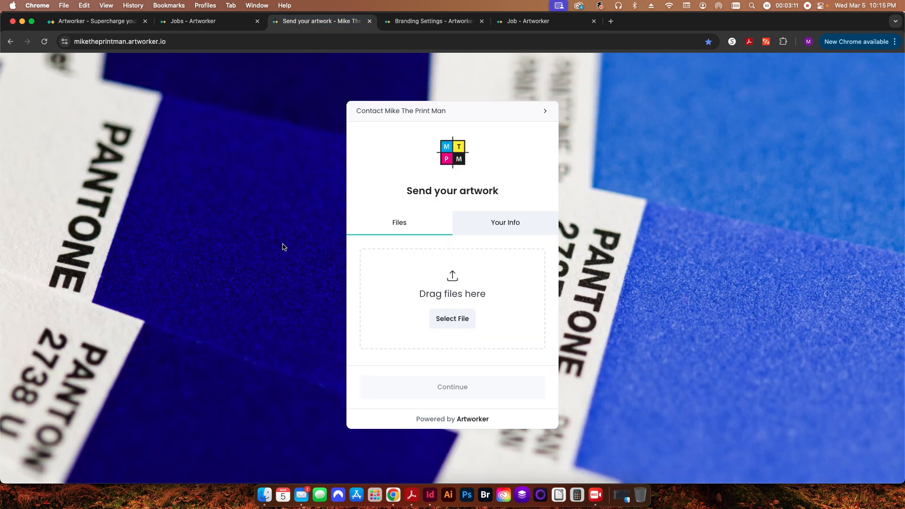
mouse_move(283, 249)
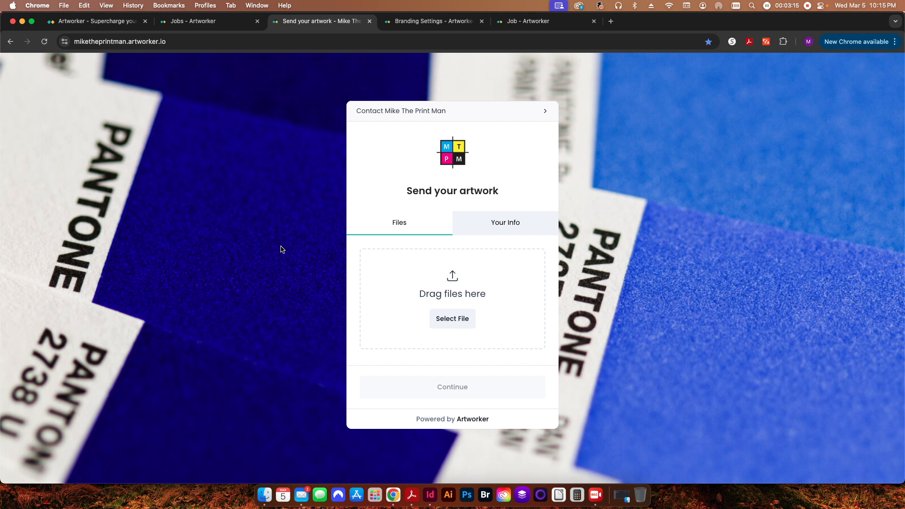
click(430, 21)
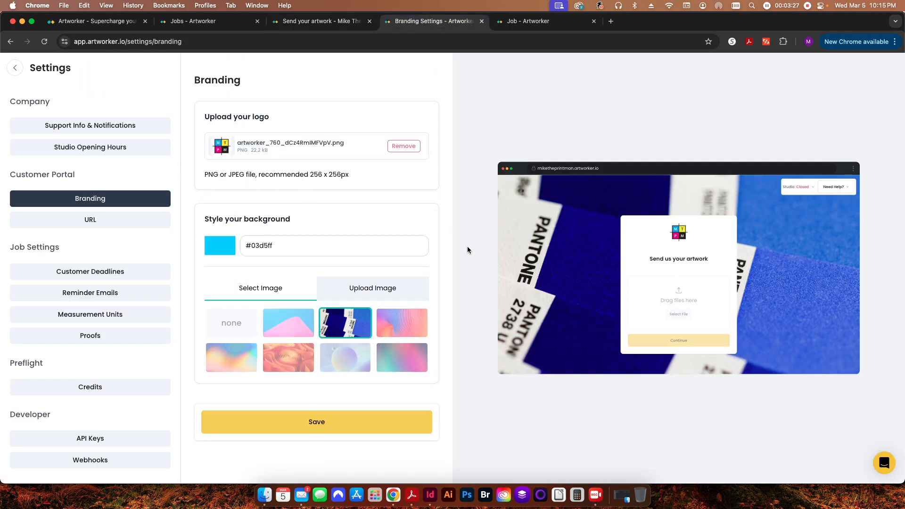
mouse_move(487, 250)
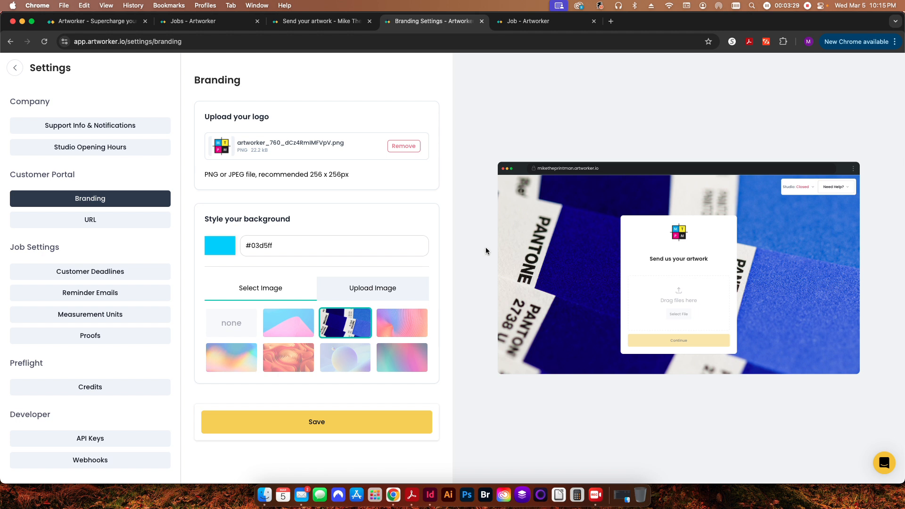
mouse_move(90, 438)
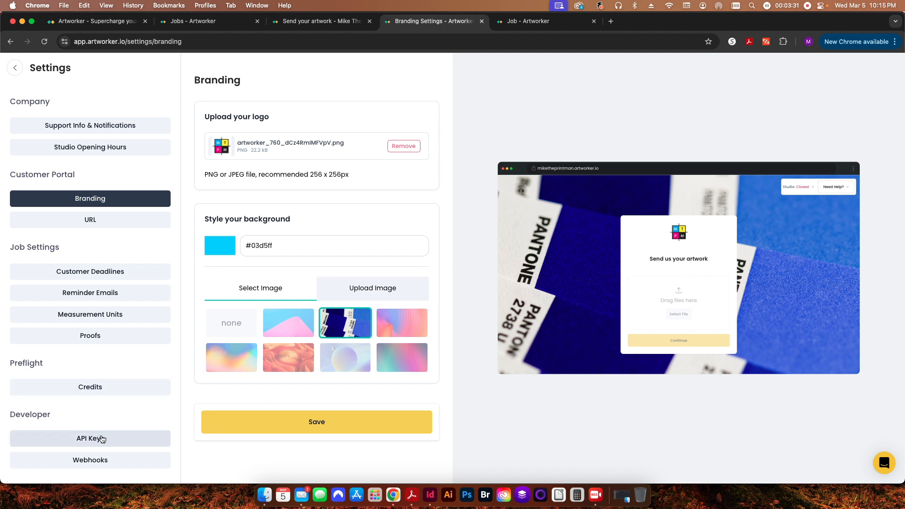
mouse_move(250, 418)
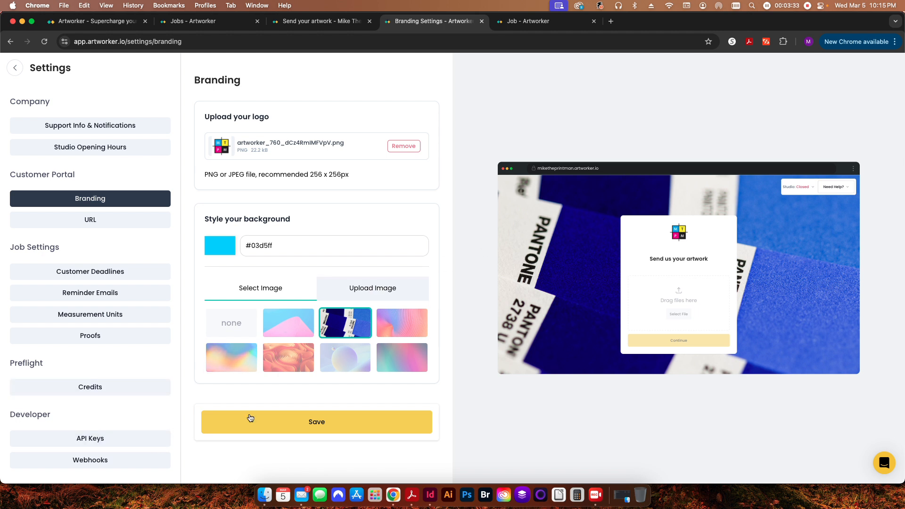
mouse_move(475, 305)
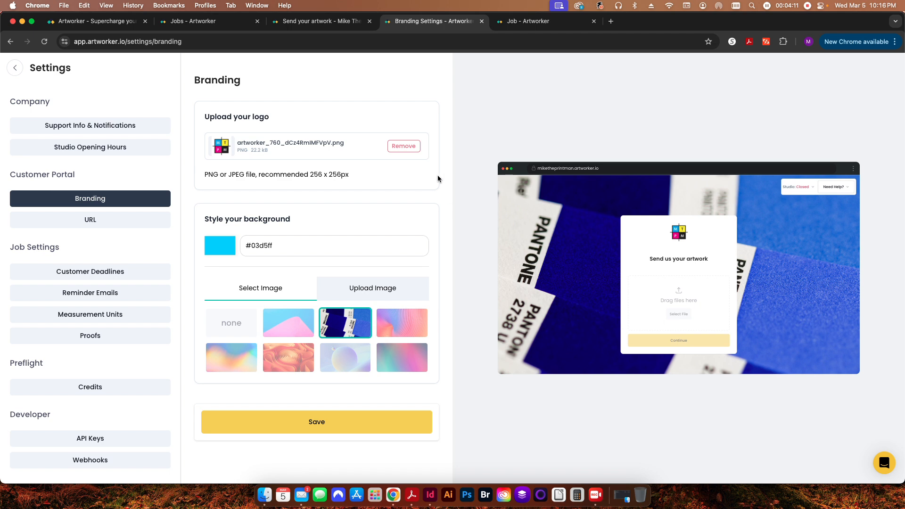
Return to the jobs board and open the 2x6 Bookmark card from Awaiting artwork
click(199, 21)
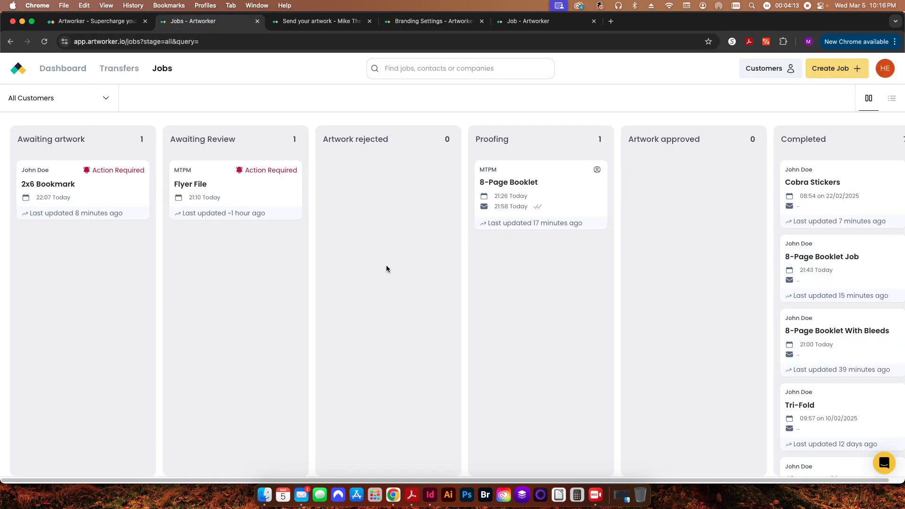
mouse_move(223, 286)
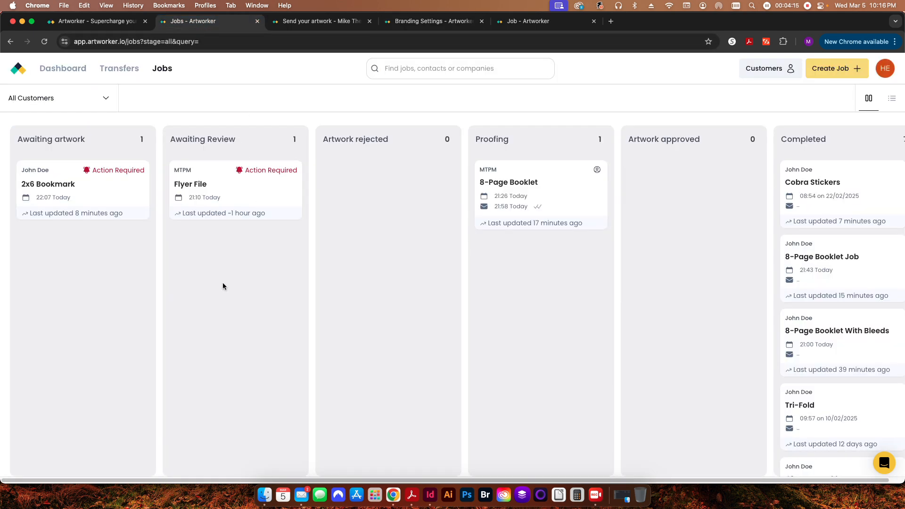
click(48, 184)
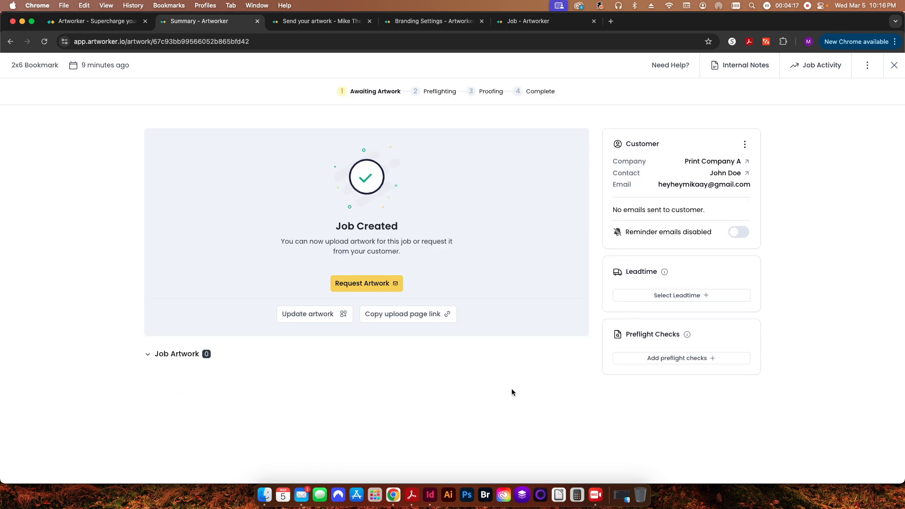
mouse_move(473, 388)
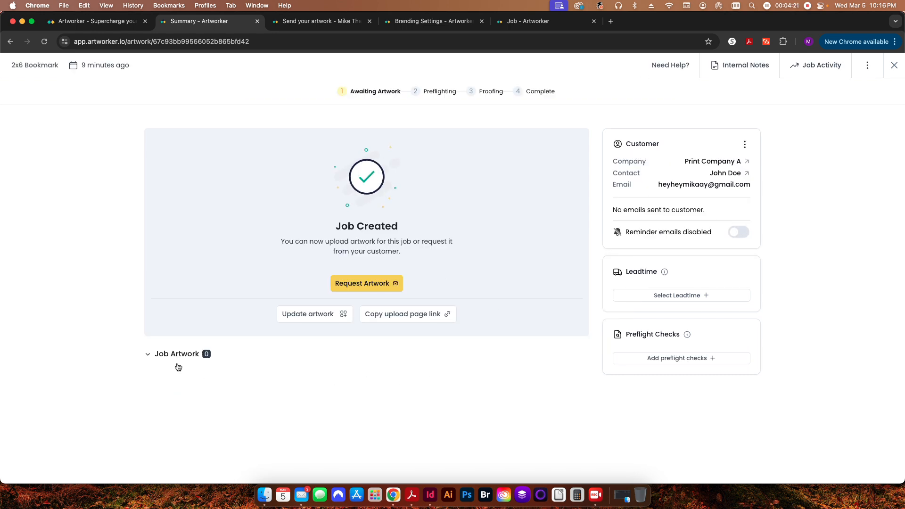
mouse_move(601, 398)
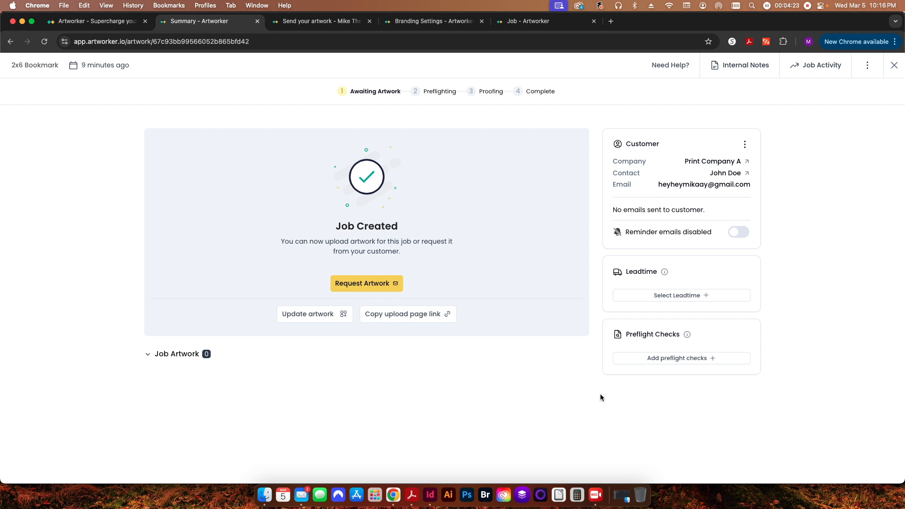
mouse_move(647, 308)
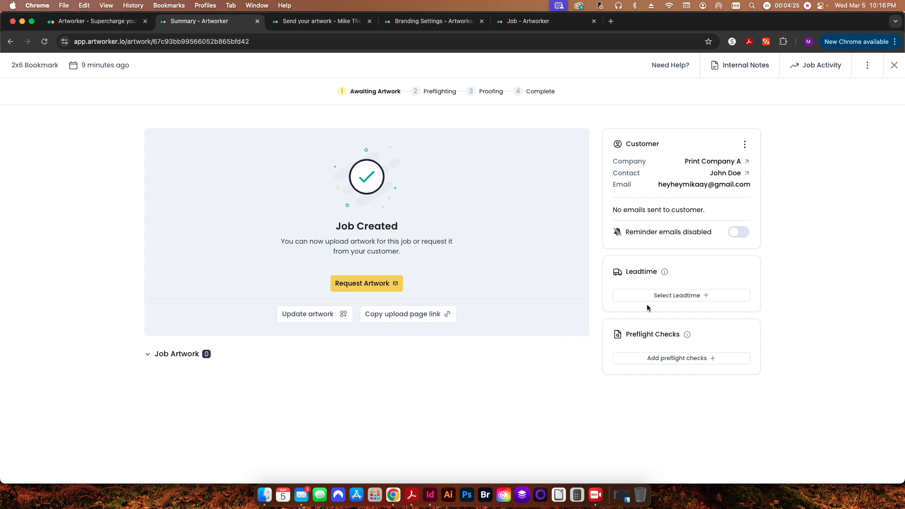
Preview the delivery estimate (Thu 6 Mar for one-day leadtime), then cancel back to the board
click(681, 295)
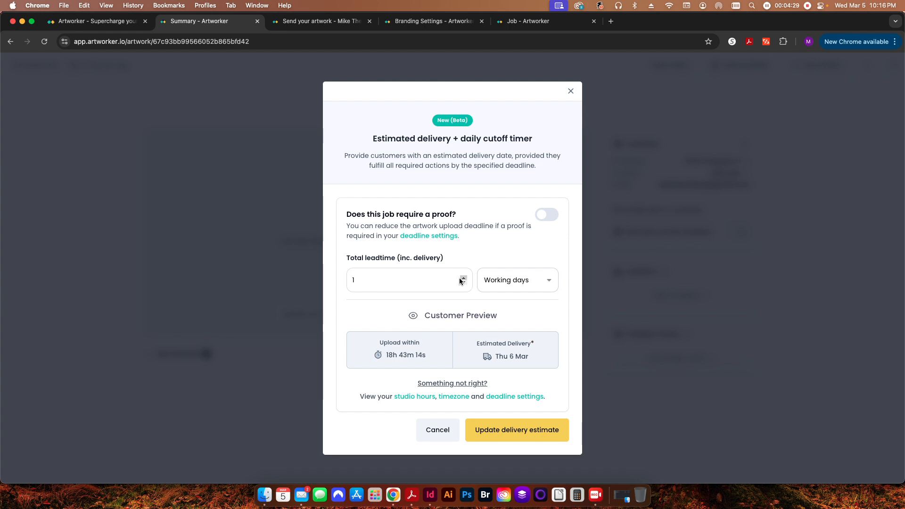
text(5)
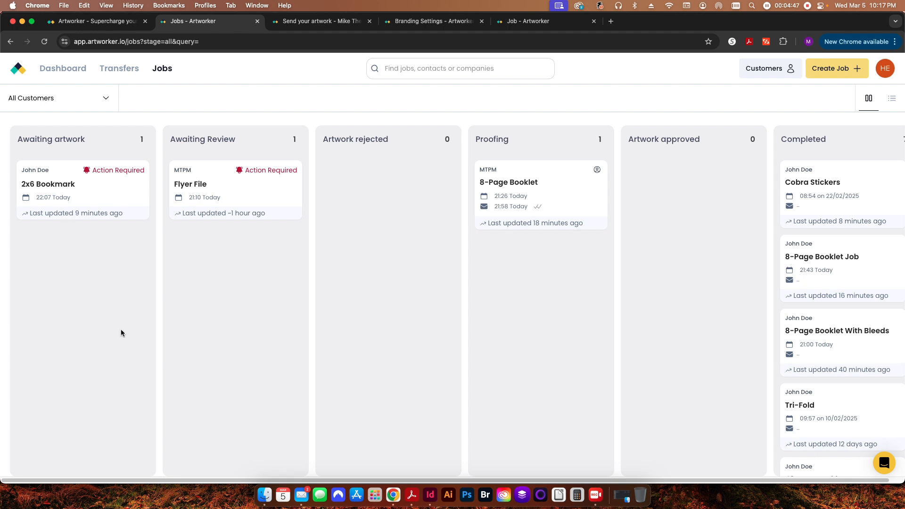
mouse_move(102, 204)
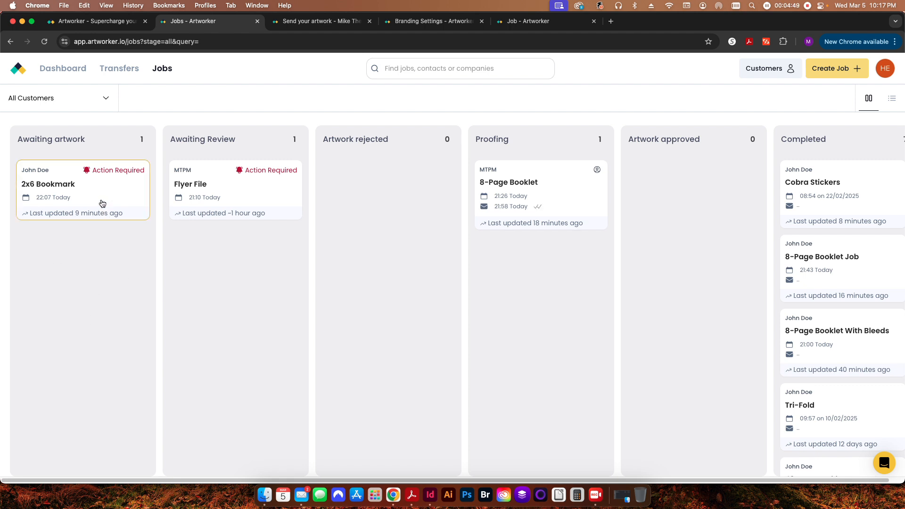
Open 2x6 Bookmark, review the preflight check options, then close them without saving
click(81, 183)
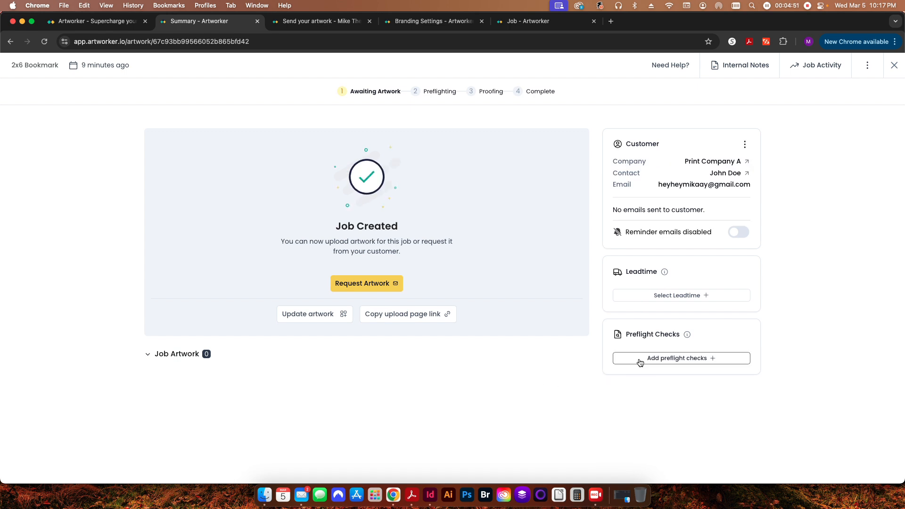
mouse_move(720, 202)
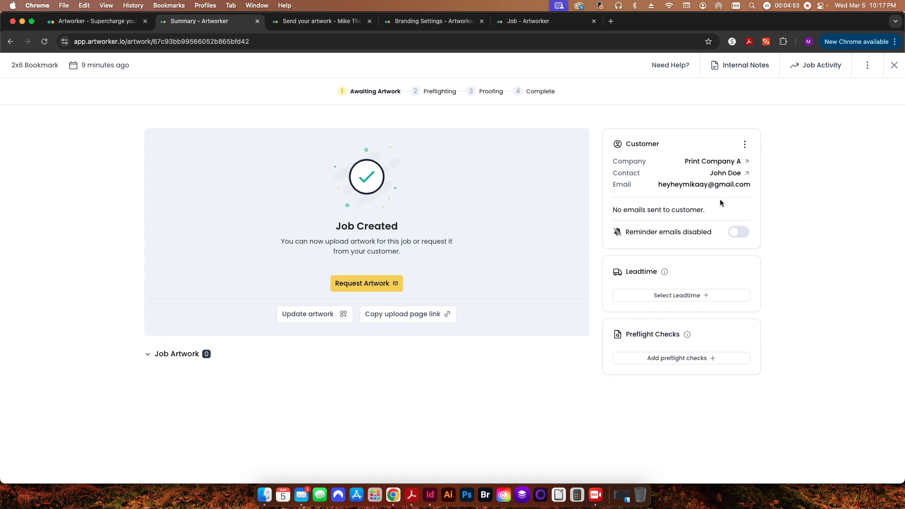
click(681, 358)
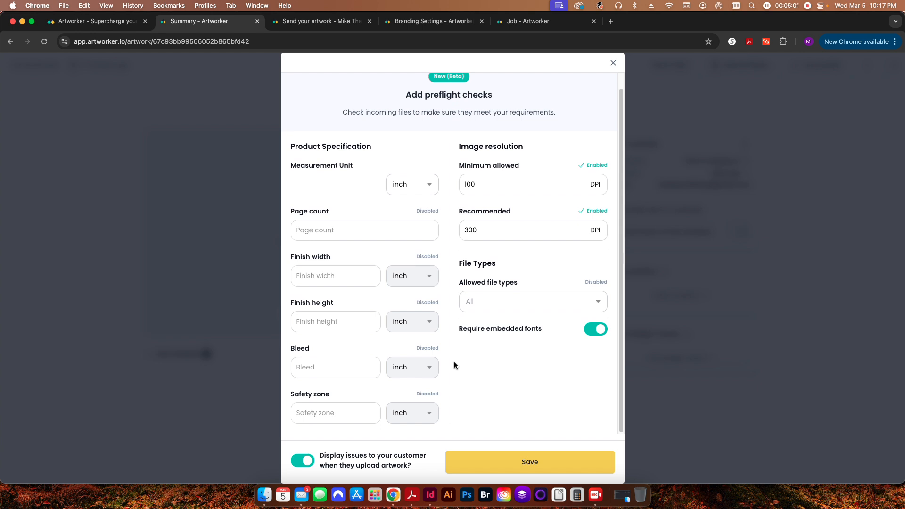
mouse_move(362, 214)
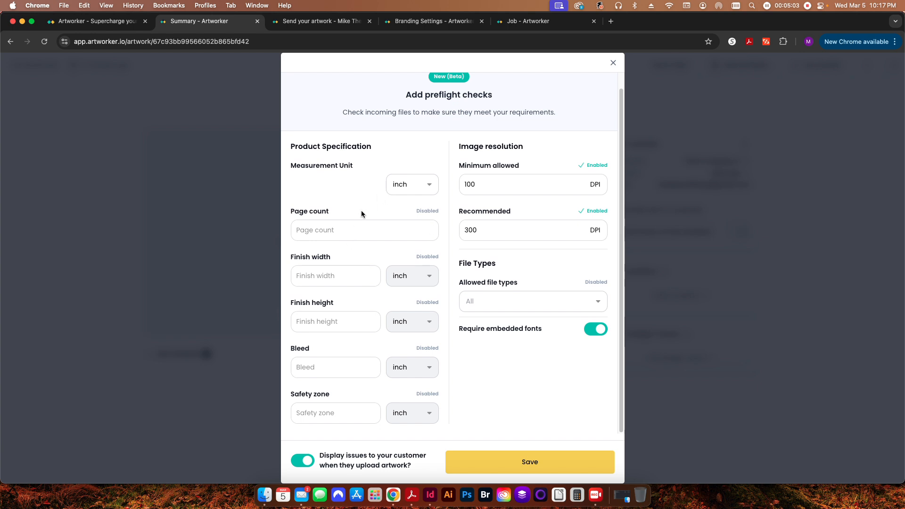
click(412, 185)
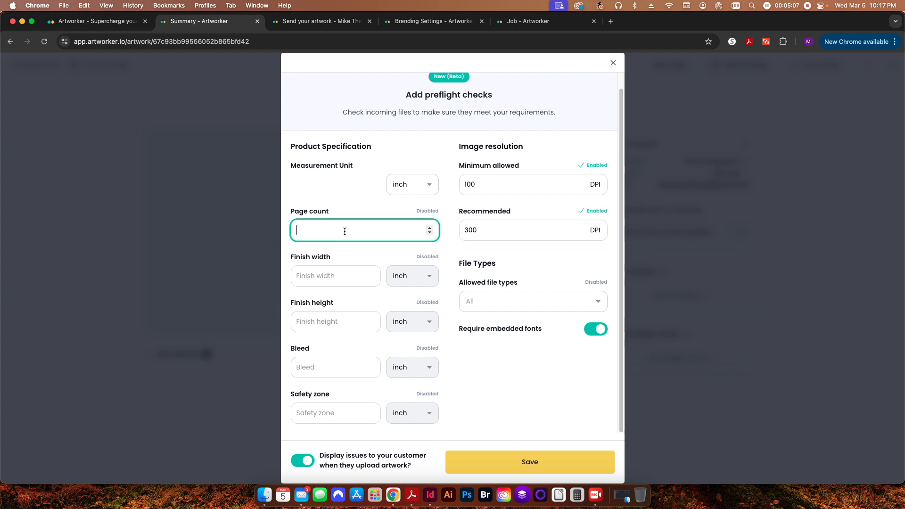
mouse_move(624, 77)
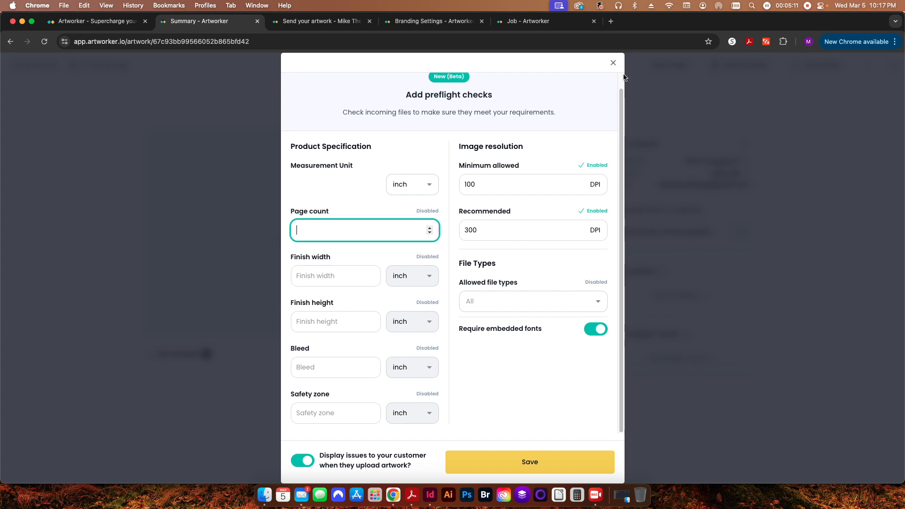
click(612, 63)
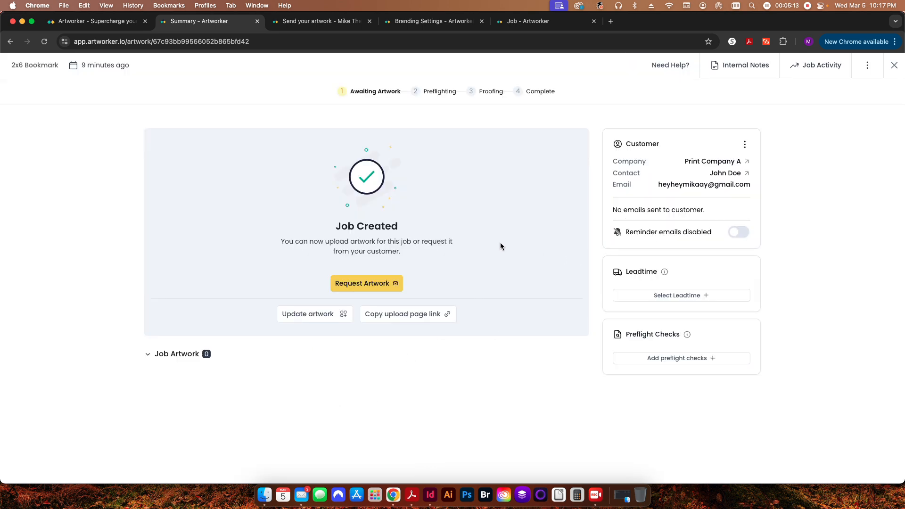
mouse_move(436, 381)
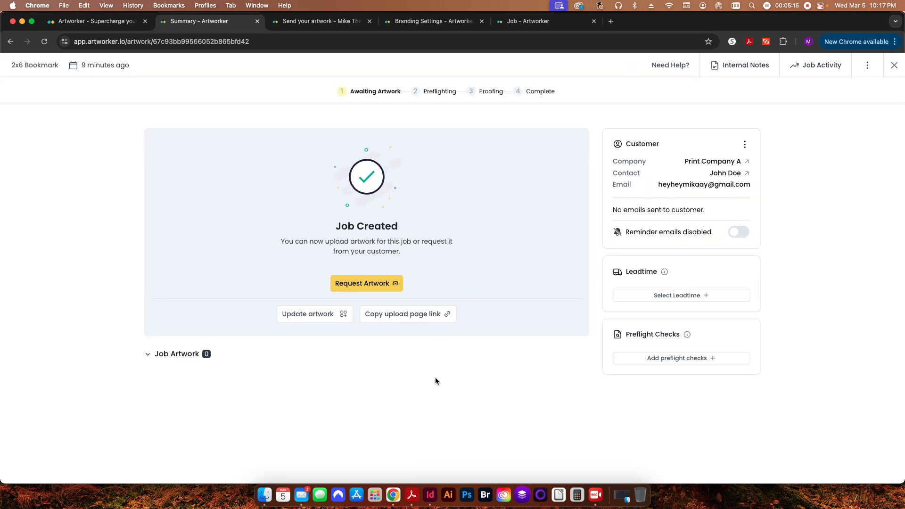
mouse_move(517, 189)
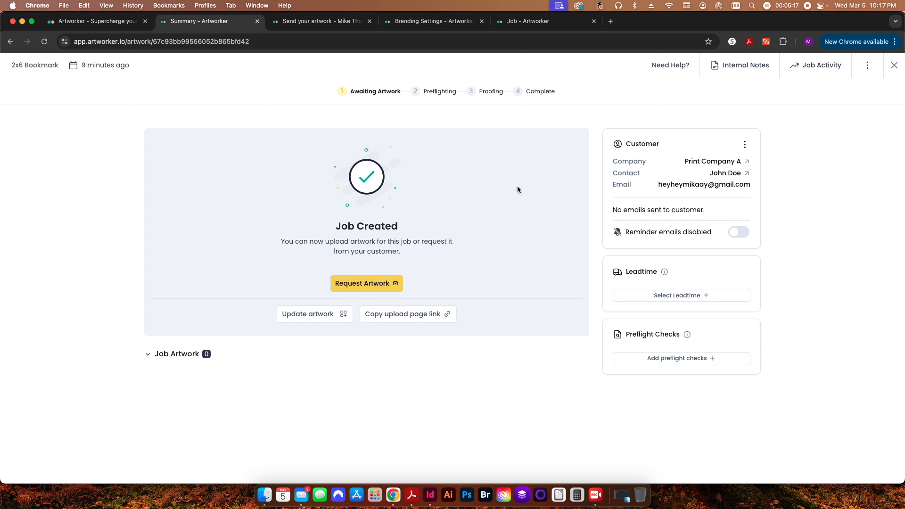
Reopen the preflight checks and restrict allowed file types to pdf
click(681, 357)
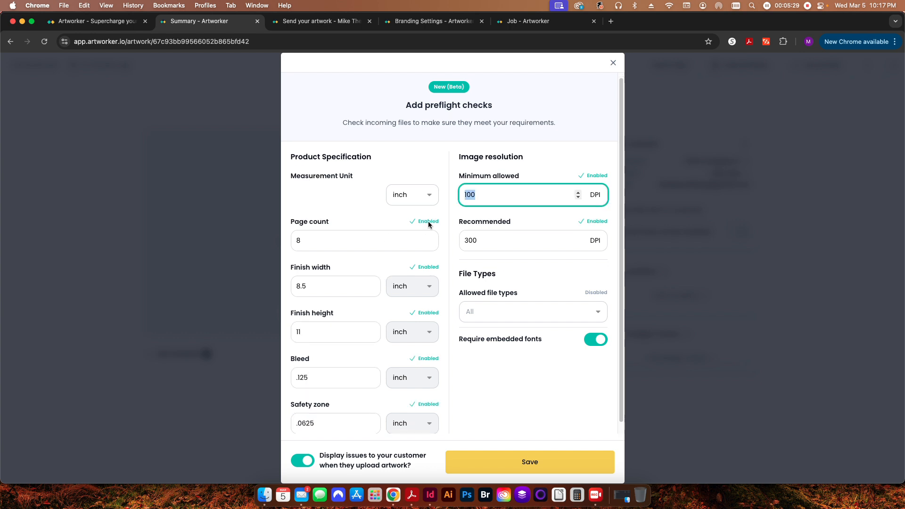
mouse_move(528, 197)
text(200)
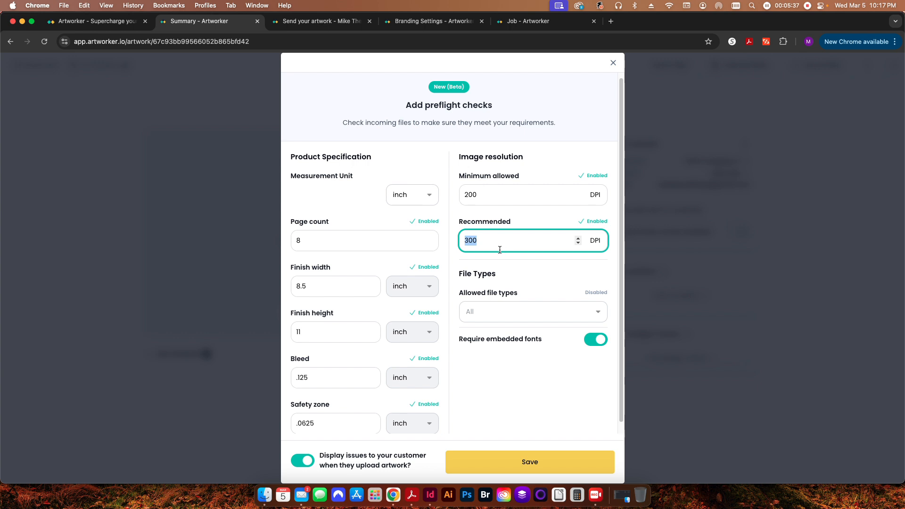
mouse_move(499, 317)
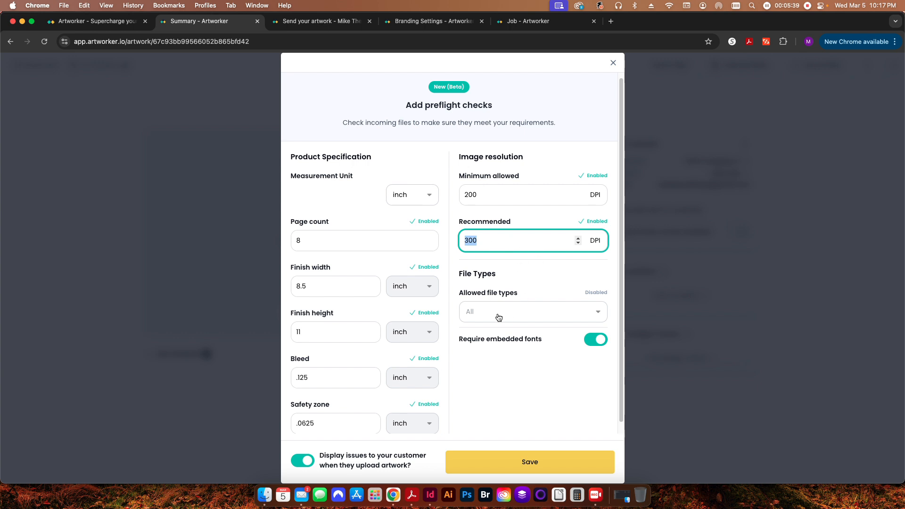
click(529, 312)
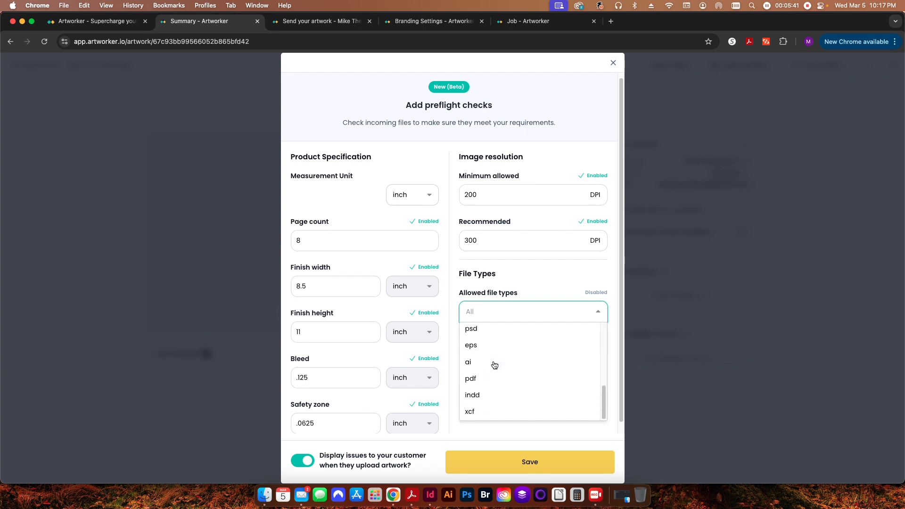
click(470, 378)
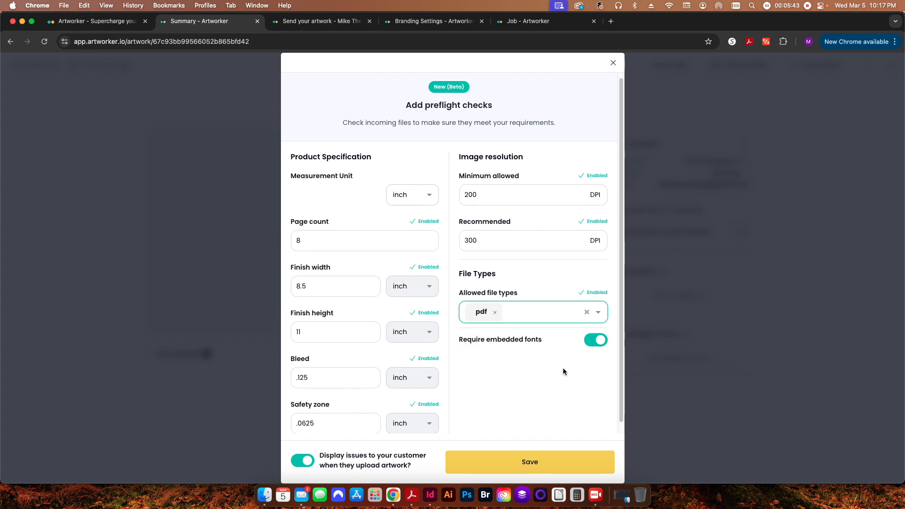
mouse_move(564, 329)
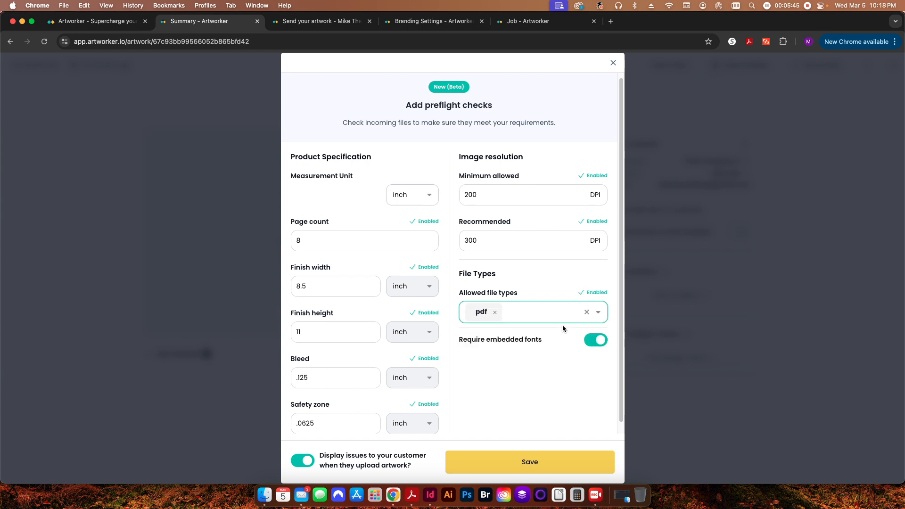
Remove the pdf restriction, stop requiring embedded fonts, and save the preflight checks
click(597, 311)
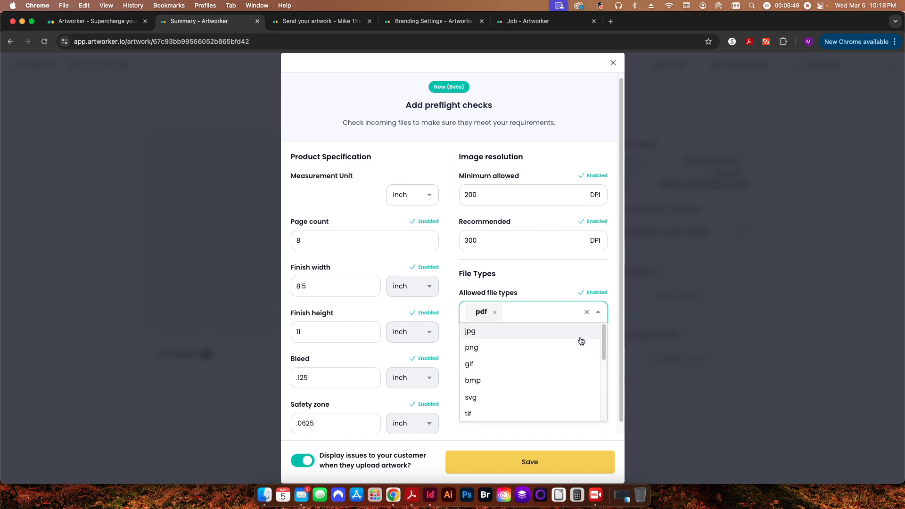
mouse_move(586, 314)
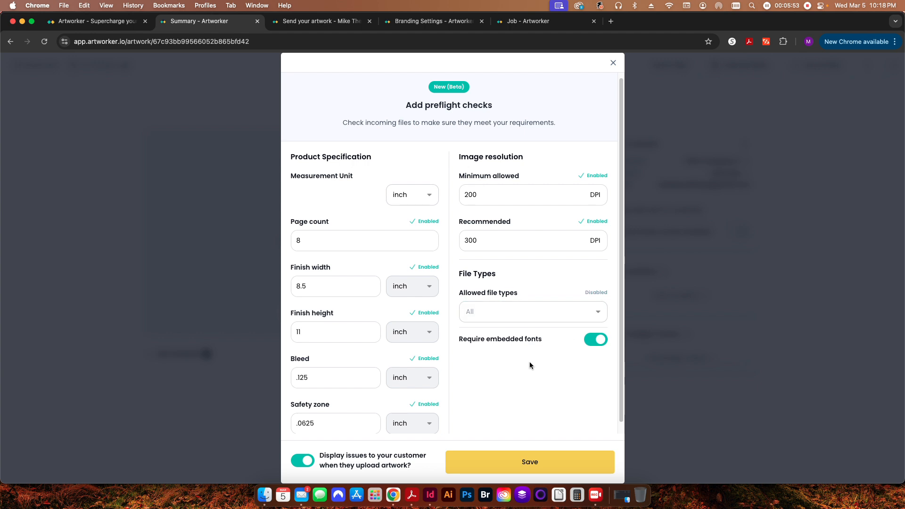
click(595, 339)
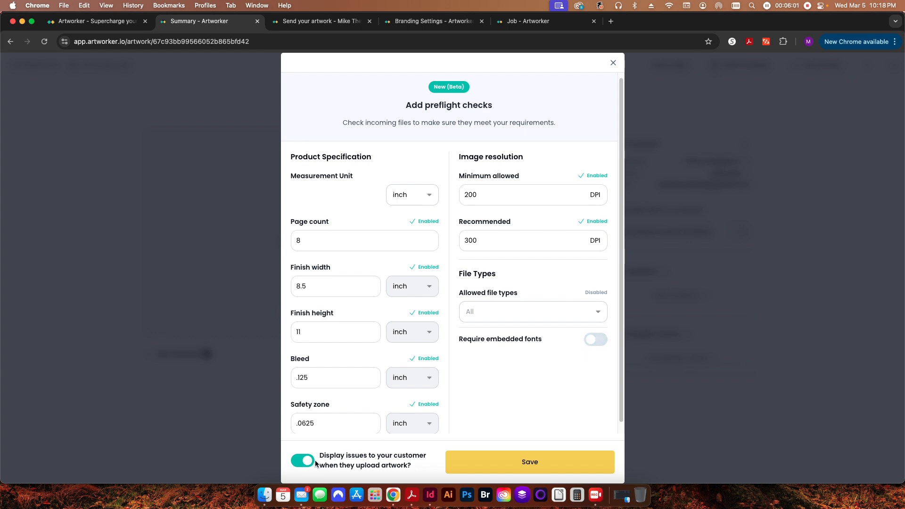
mouse_move(345, 473)
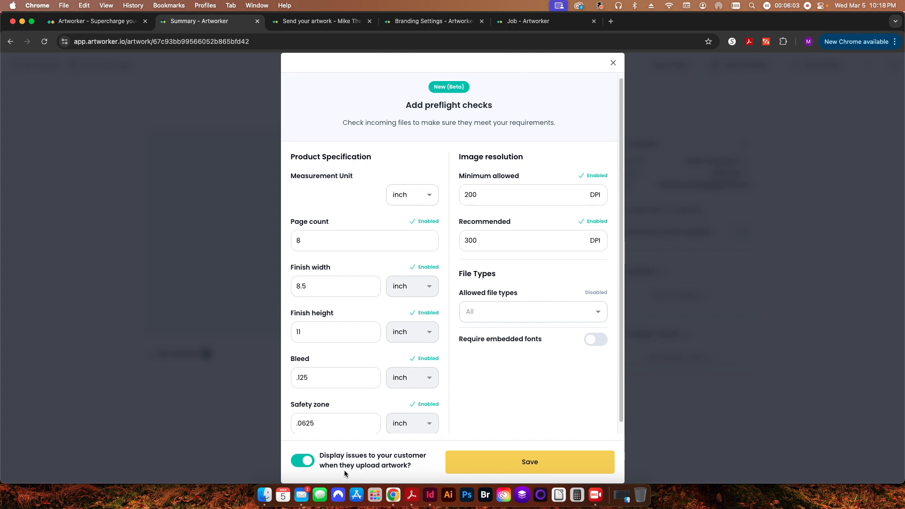
mouse_move(577, 325)
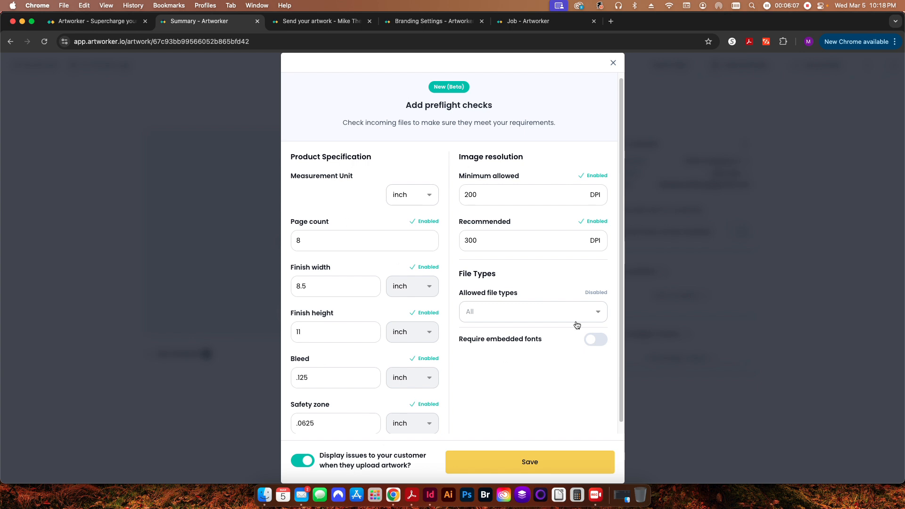
click(529, 461)
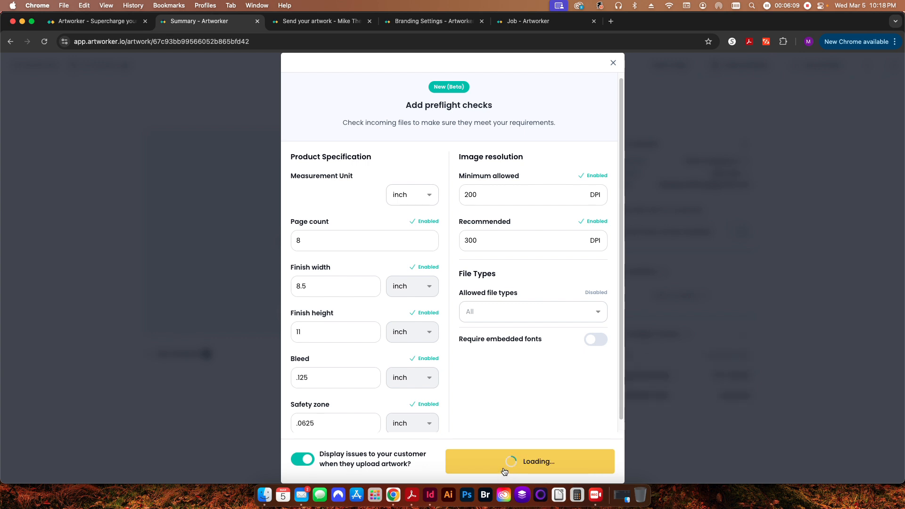
Let the checks save, then review 8 pages, 200–300 DPI, 8.5" × 11", 0.125" bleed
click(529, 461)
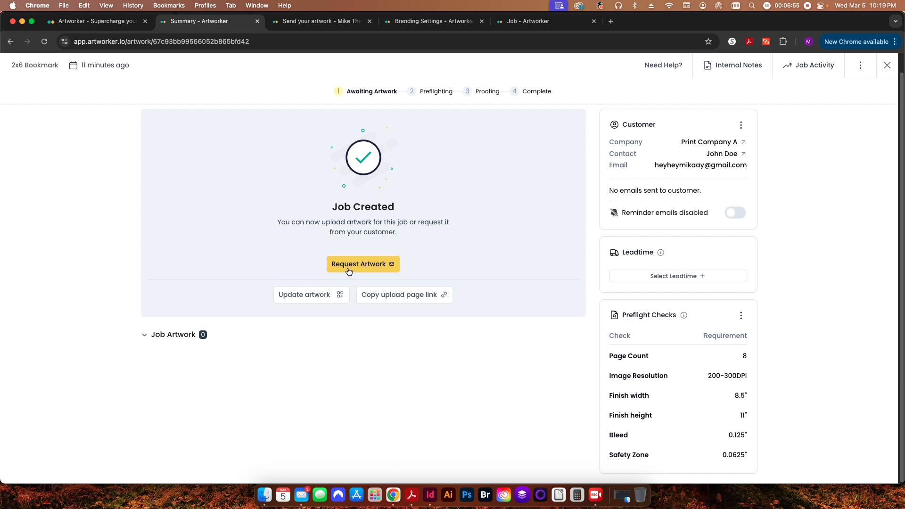
Upload 8.5x11 8-Page Booklet No Bleed.pdf as the job's new artwork
click(304, 294)
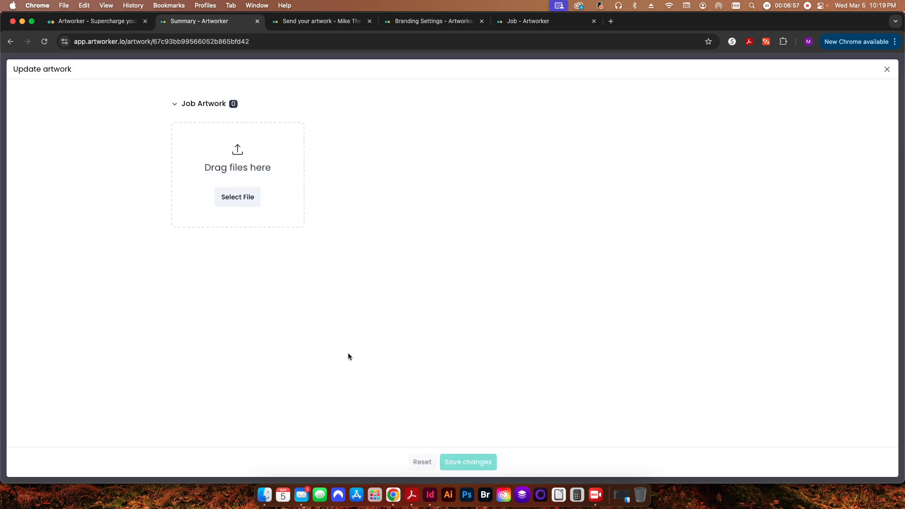
click(236, 197)
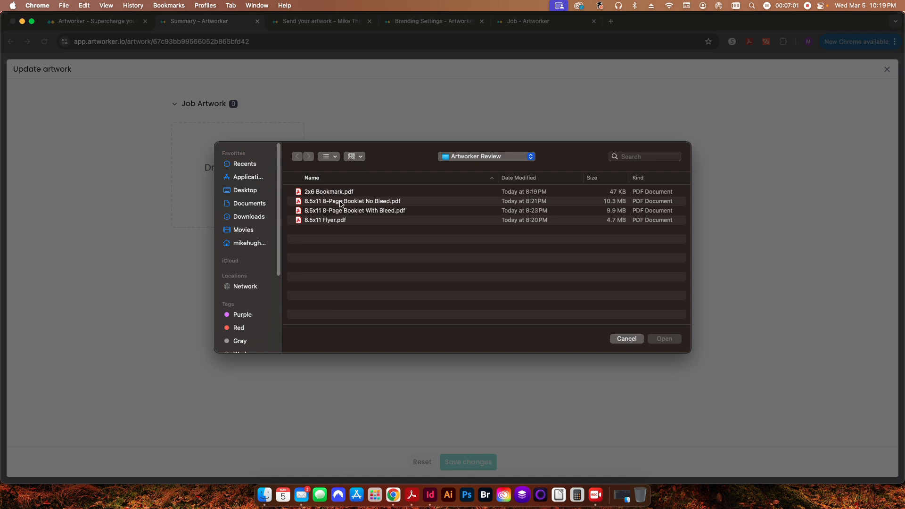
click(352, 200)
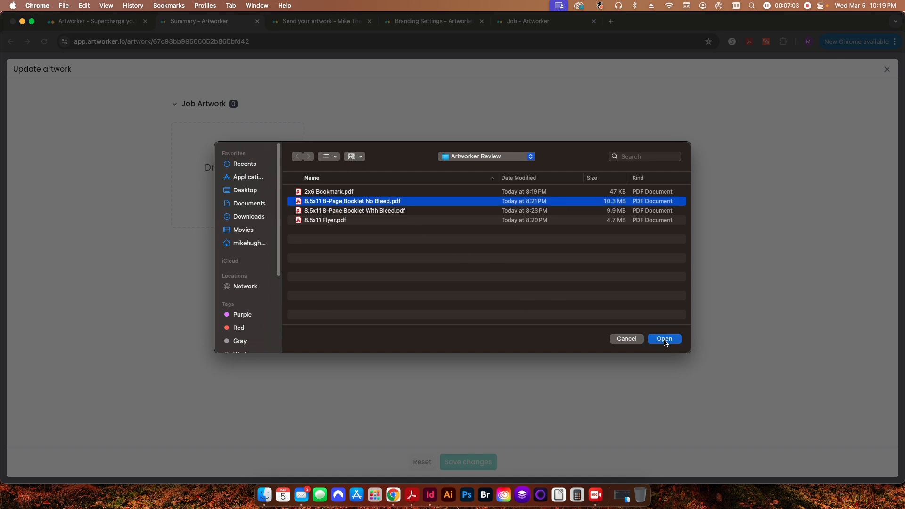
click(663, 339)
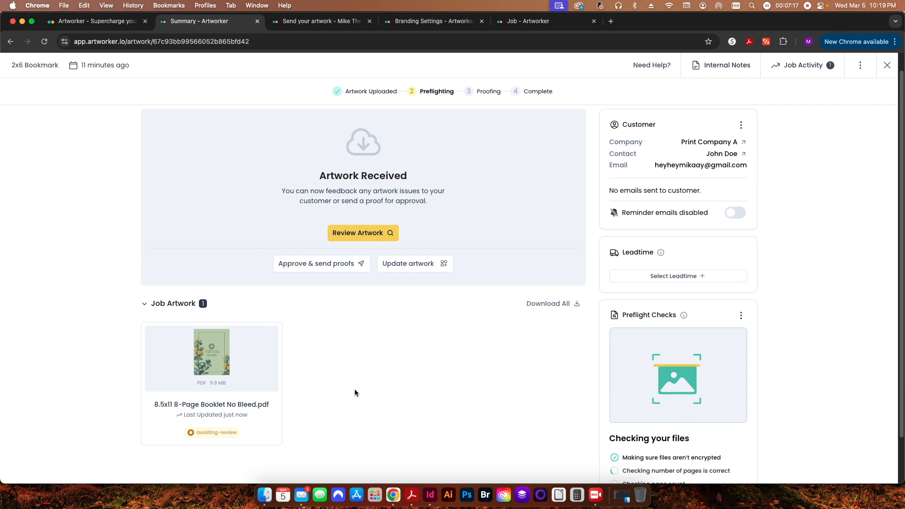
Check the preflight results (8 pages, low-res images) and open the booklet for artwork review
scroll(down, 3)
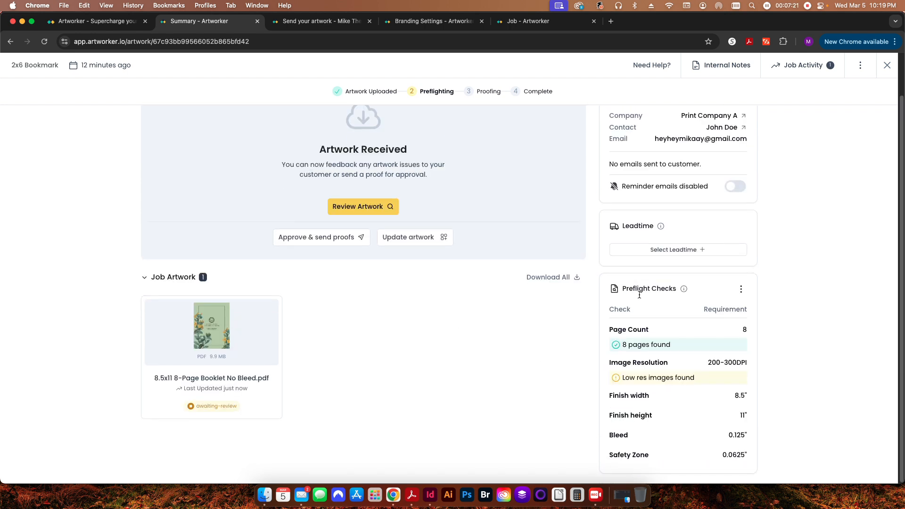
mouse_move(560, 368)
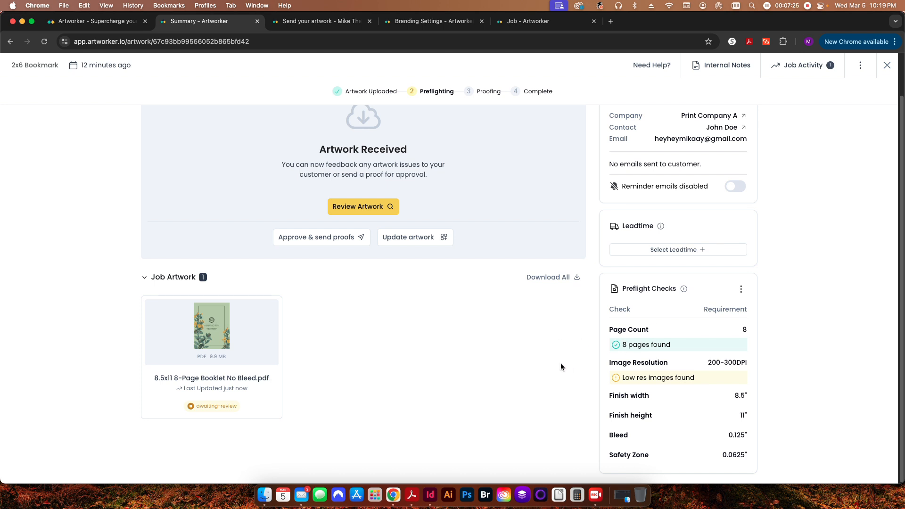
mouse_move(692, 314)
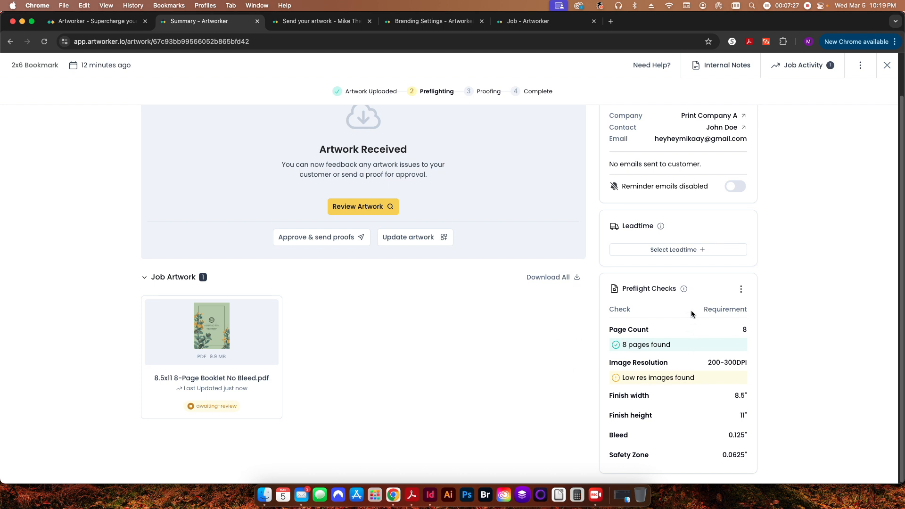
mouse_move(646, 390)
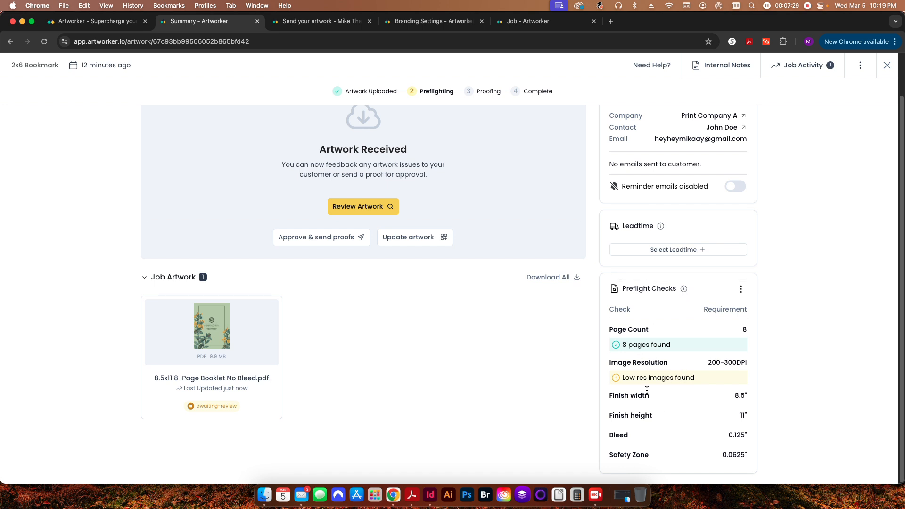
mouse_move(520, 379)
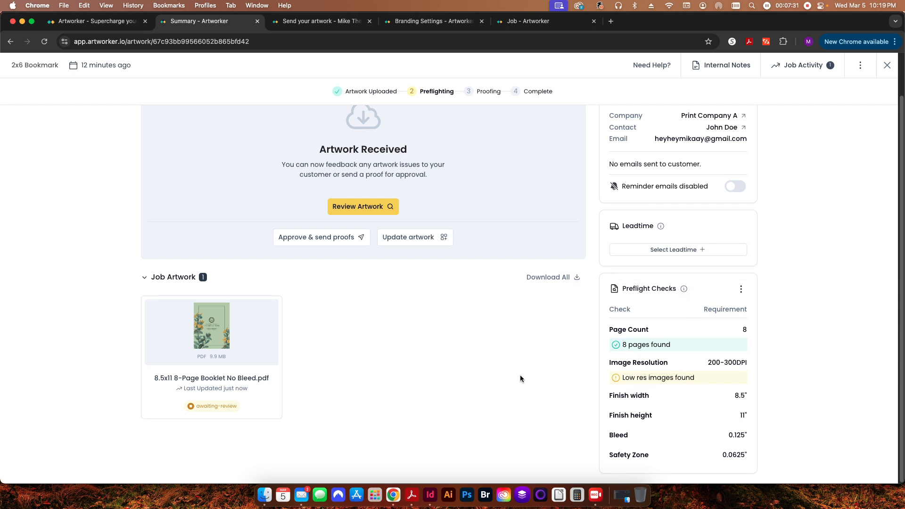
click(362, 206)
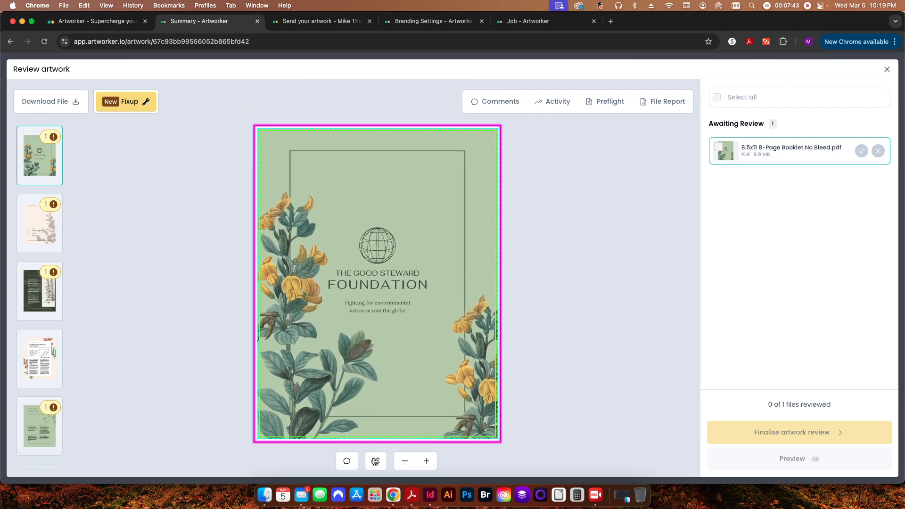
View the booklet file report: 8 pages, no bleed, fonts embedded, lowest image 163 DPI
click(375, 461)
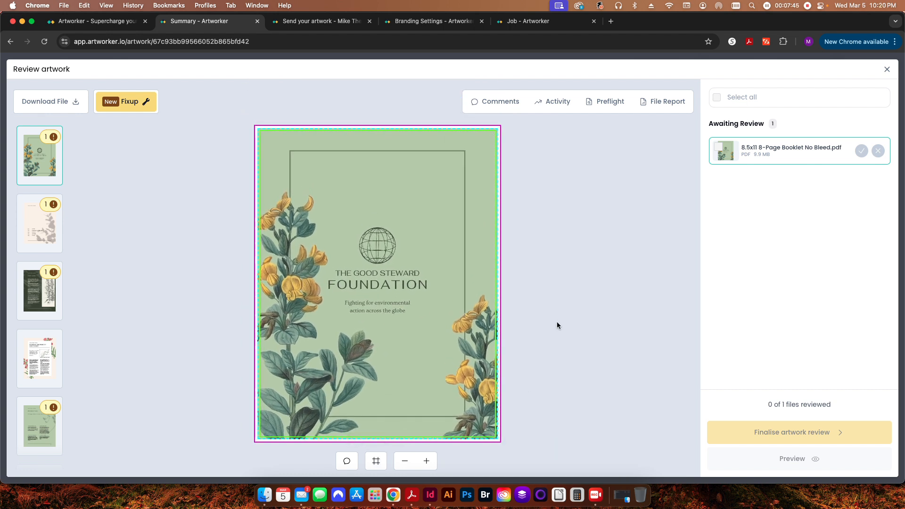
mouse_move(141, 237)
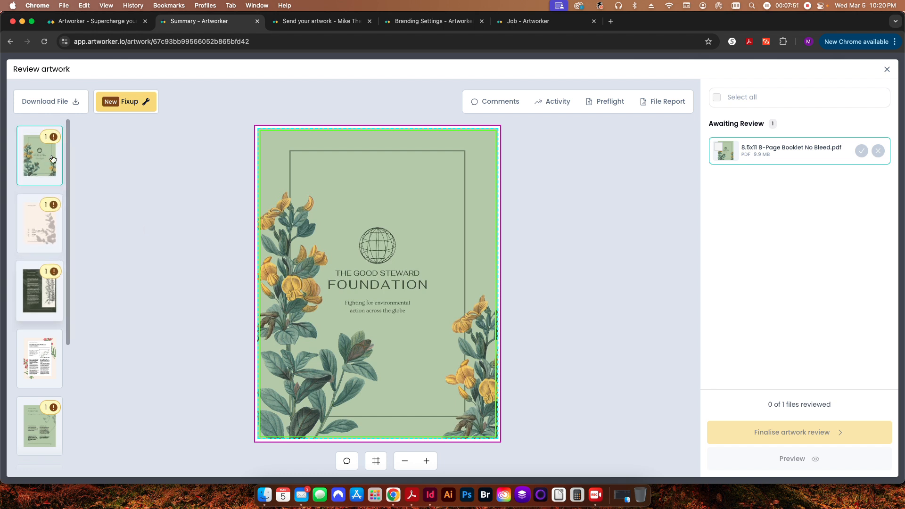
mouse_move(375, 183)
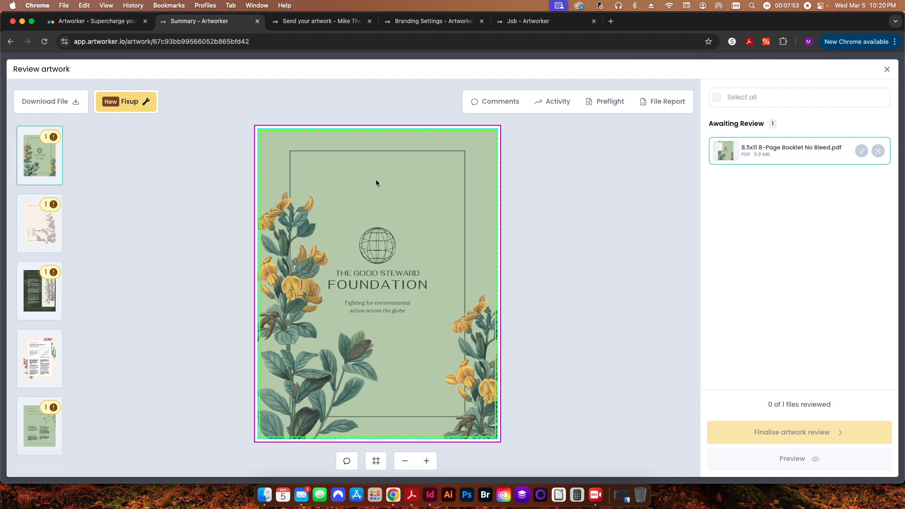
click(662, 101)
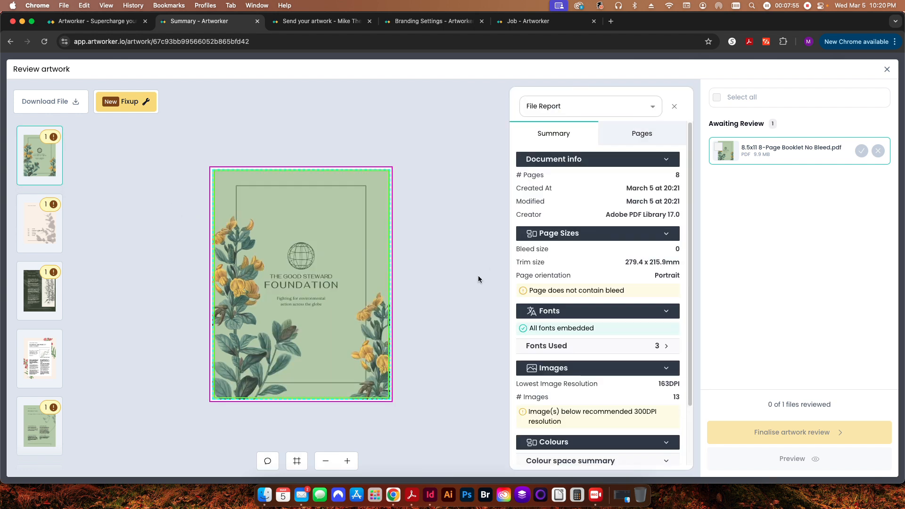
mouse_move(554, 385)
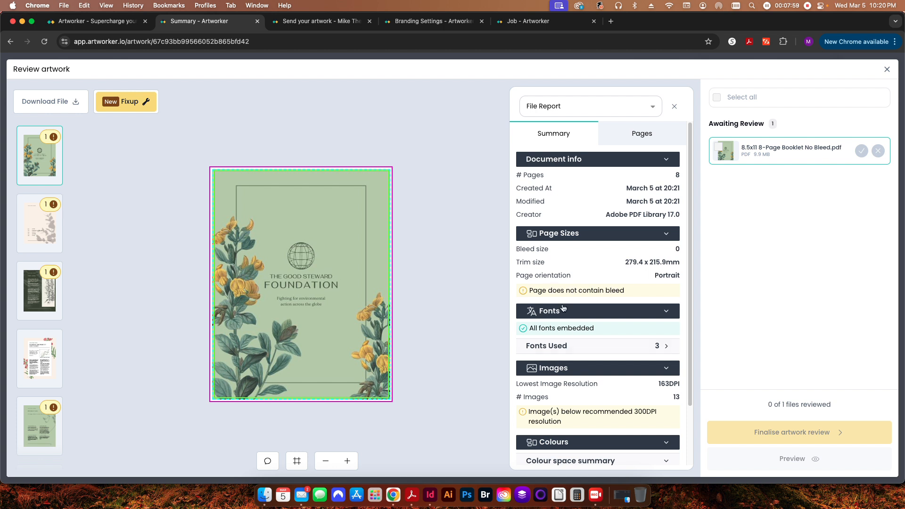
mouse_move(440, 322)
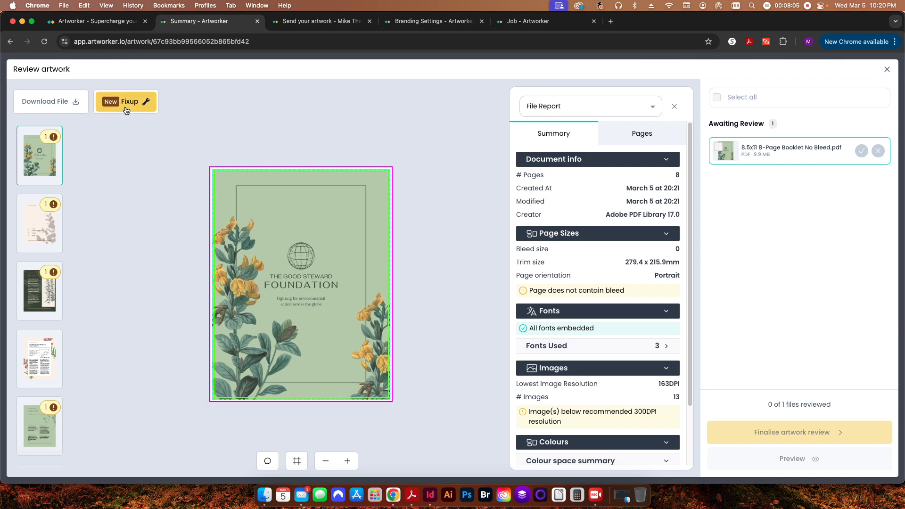
click(126, 102)
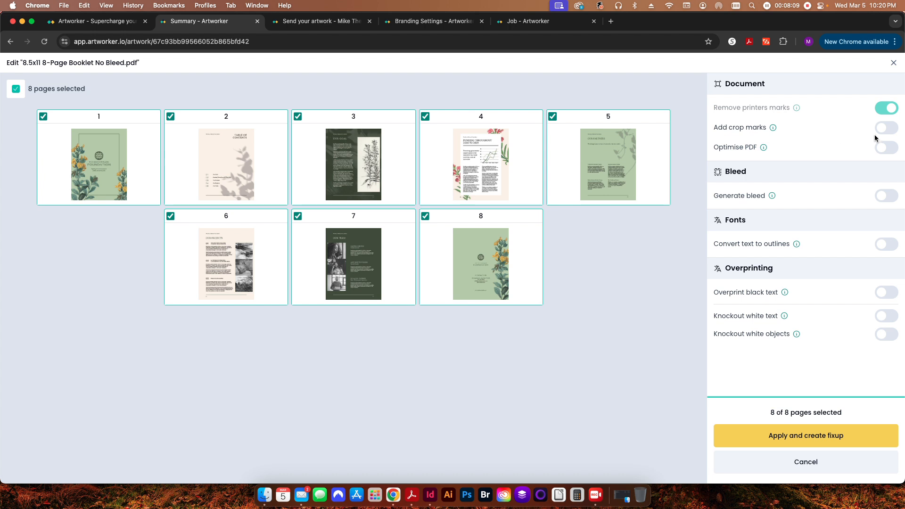
Toggle Generate bleed on and back off, then cancel the fixup without applying
click(880, 196)
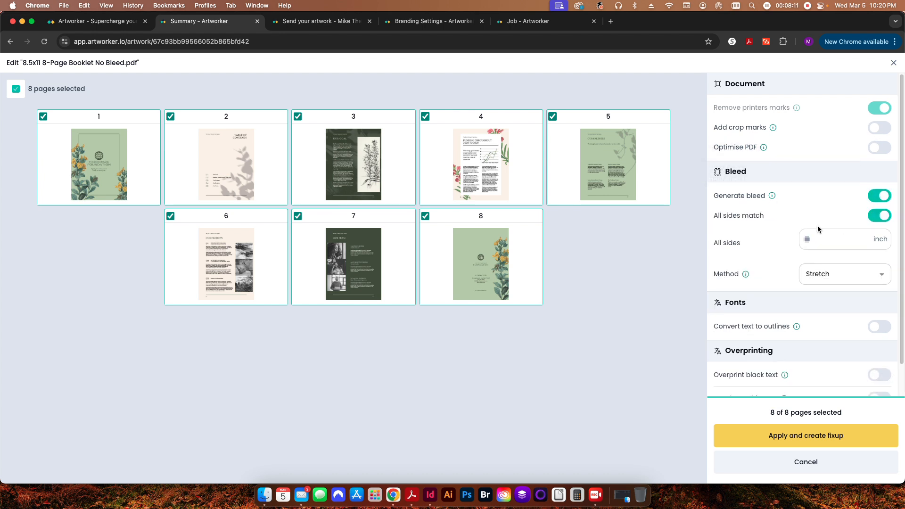
click(879, 196)
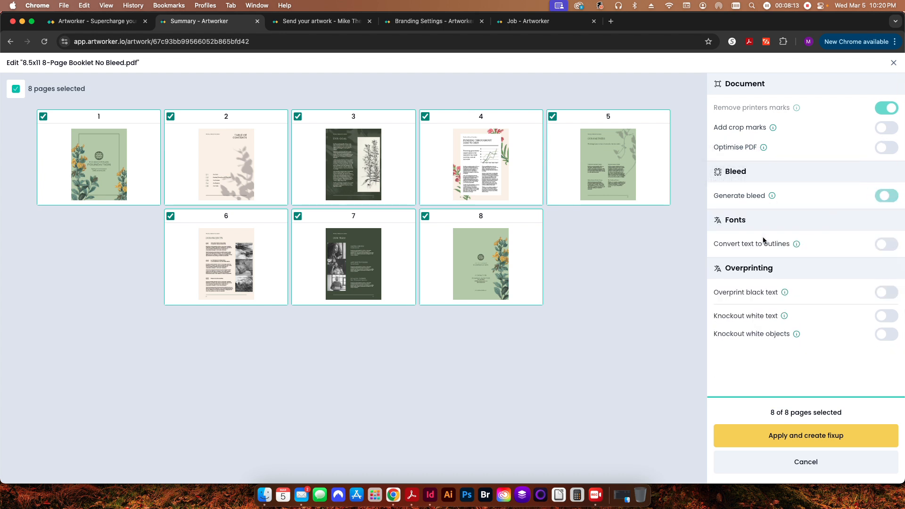
click(886, 195)
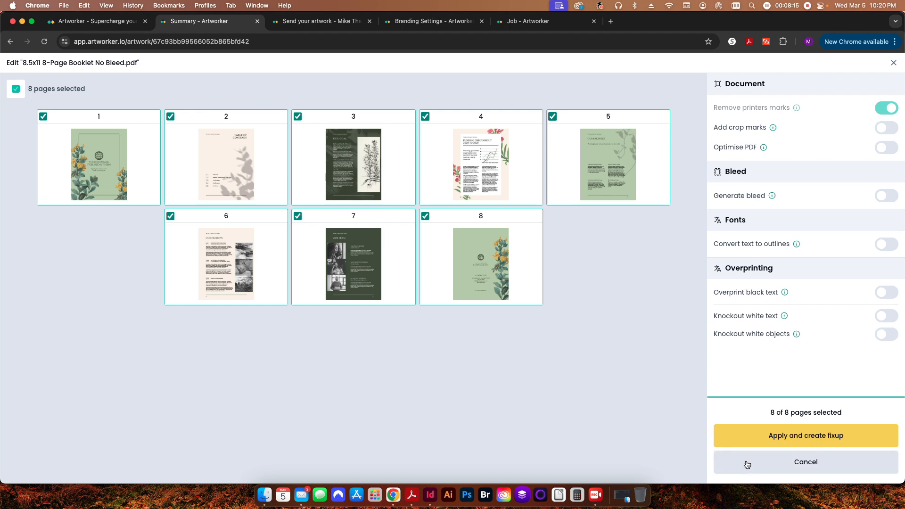
click(805, 436)
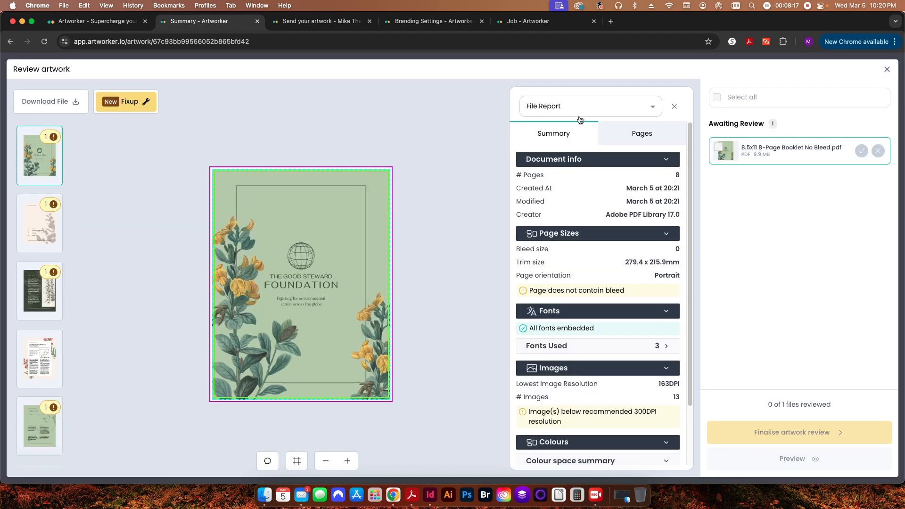
Close the file report and post the comment 'No bleeds exist' on the booklet artwork
click(674, 107)
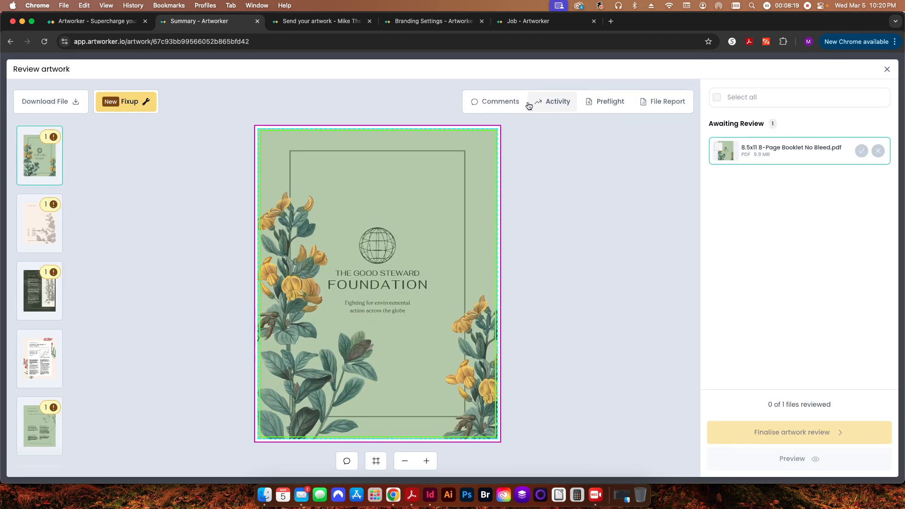
click(494, 101)
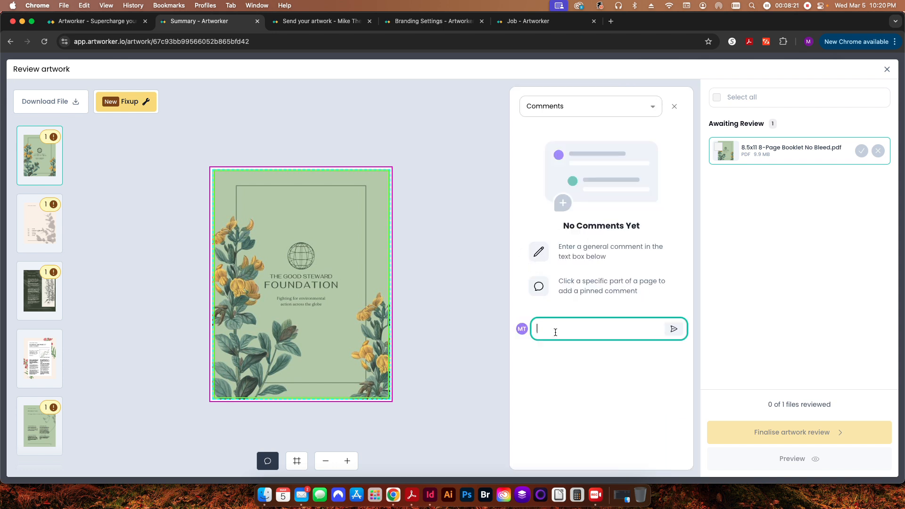
text(No bleeds exist)
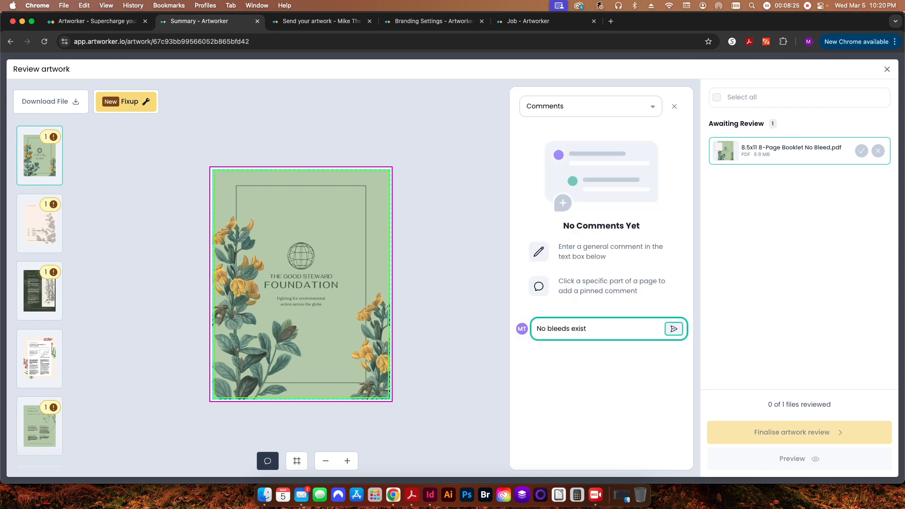
click(673, 329)
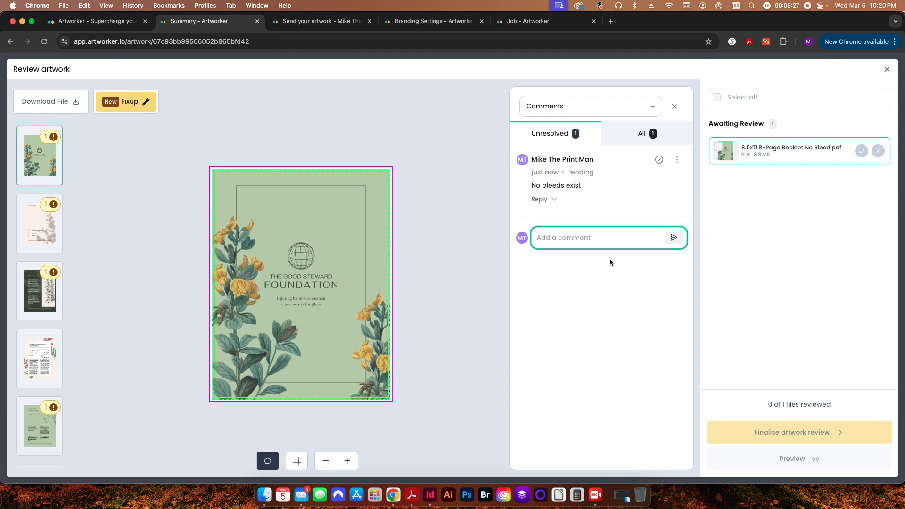
mouse_move(594, 282)
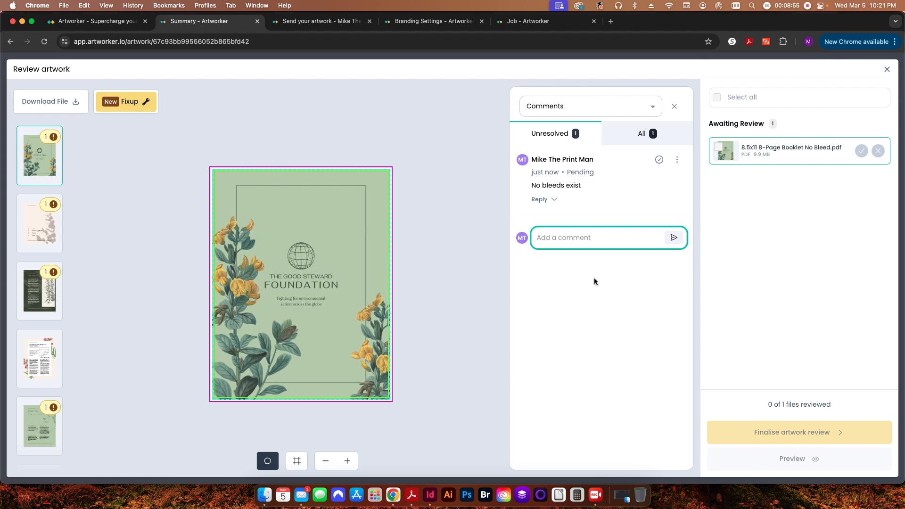
mouse_move(685, 257)
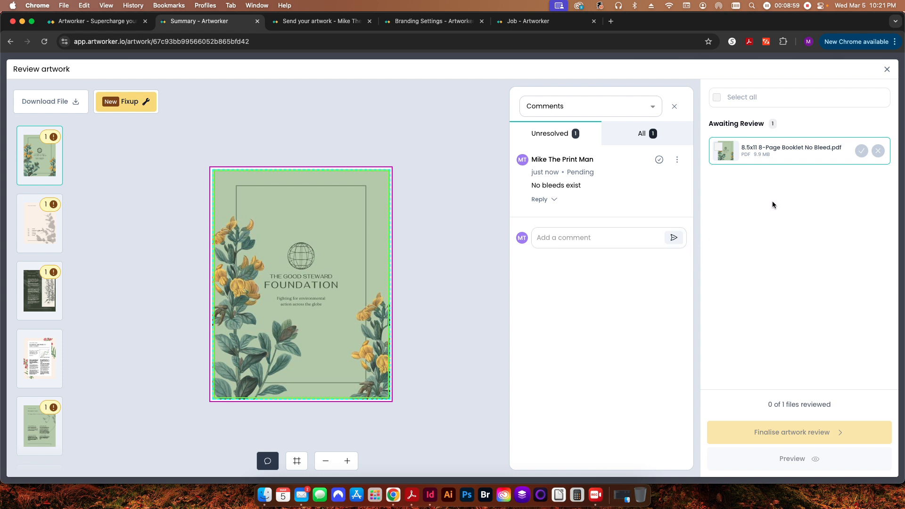
mouse_move(858, 166)
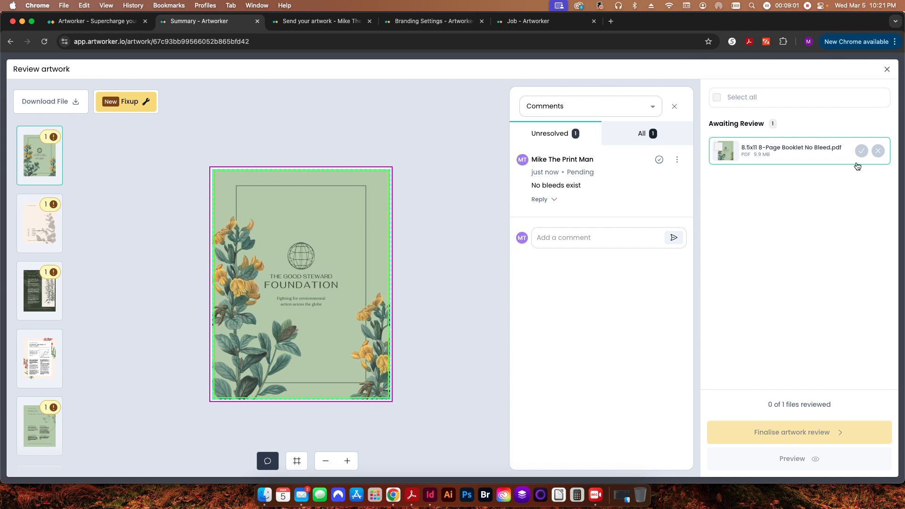
Approve the booklet PDF in Awaiting Review, leaving 1 of 1 files reviewed
click(860, 151)
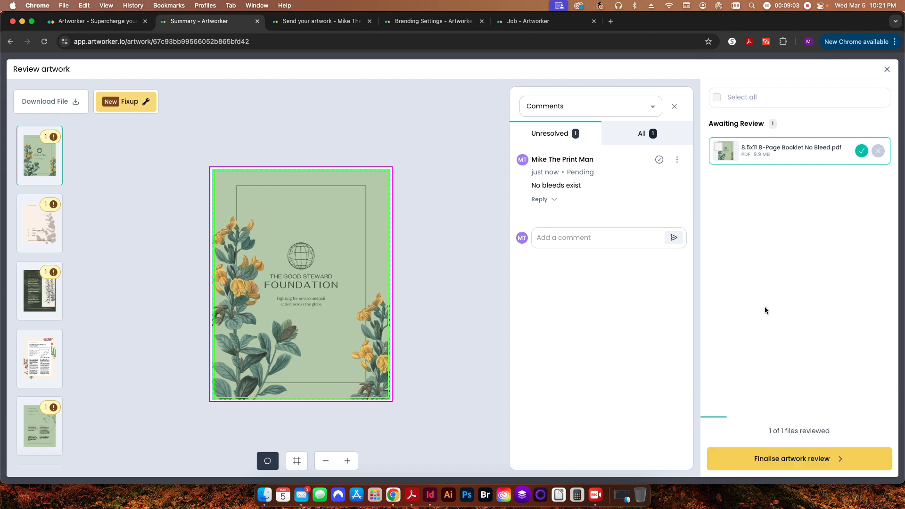
mouse_move(759, 406)
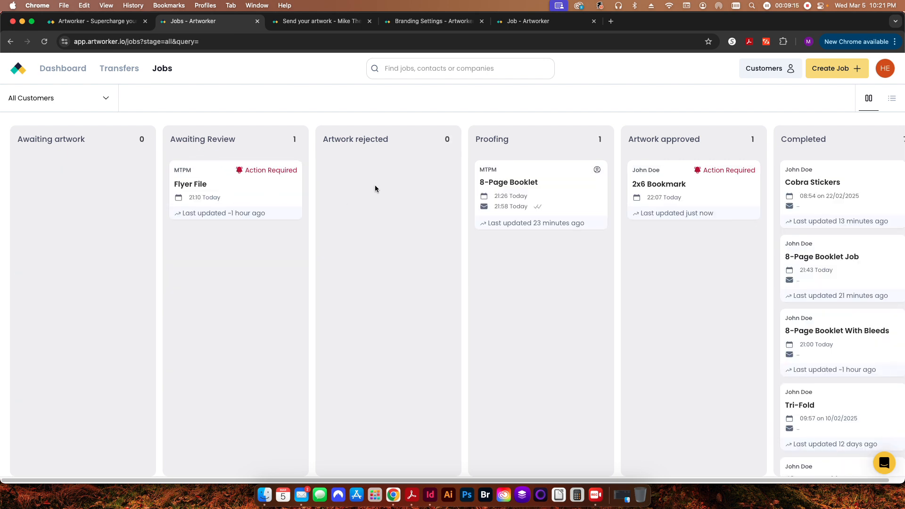
mouse_move(90, 202)
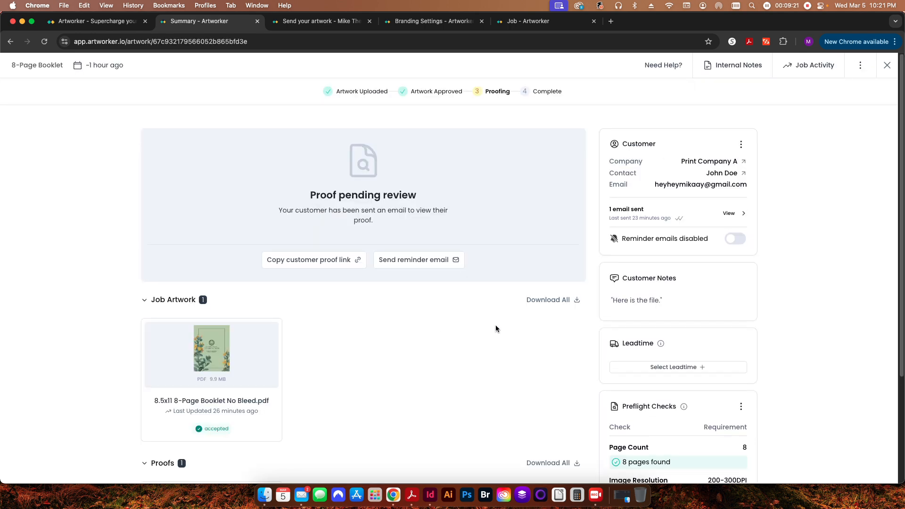
Open the 8-Page Booklet job from Proofing and copy its customer proof link
click(313, 259)
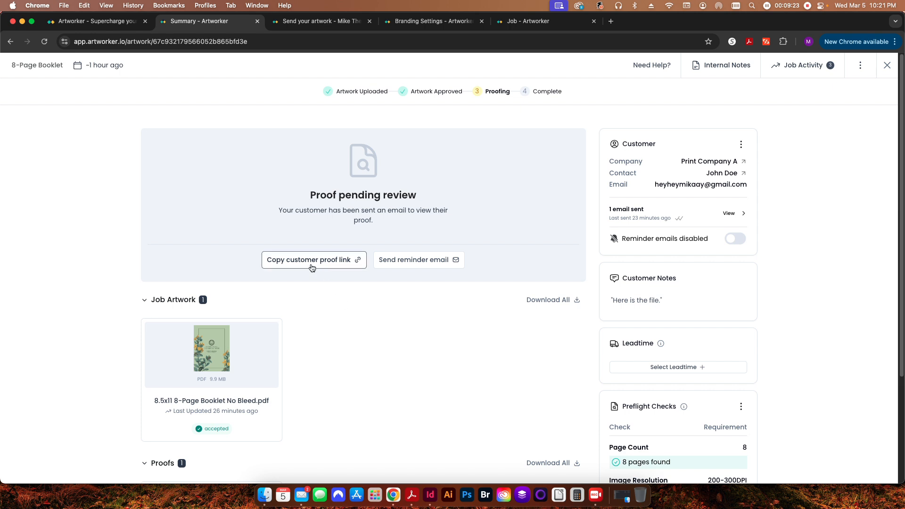
mouse_move(362, 324)
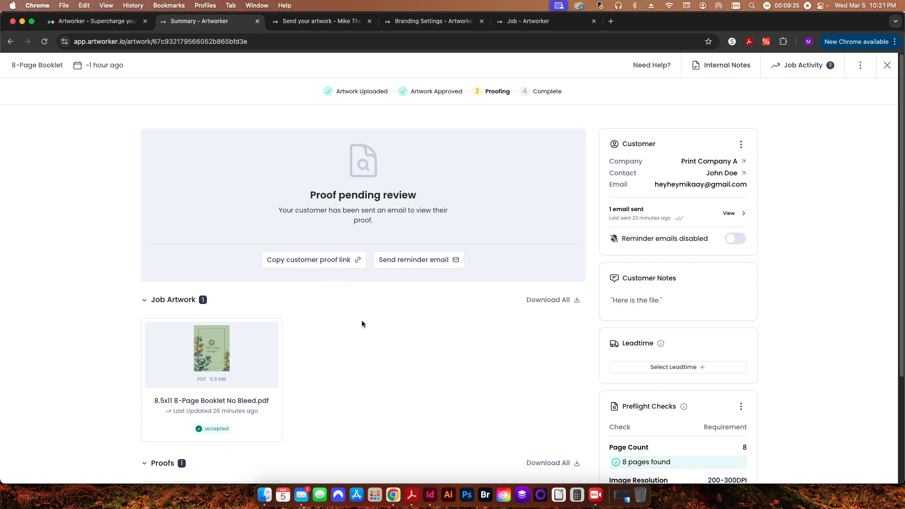
mouse_move(312, 282)
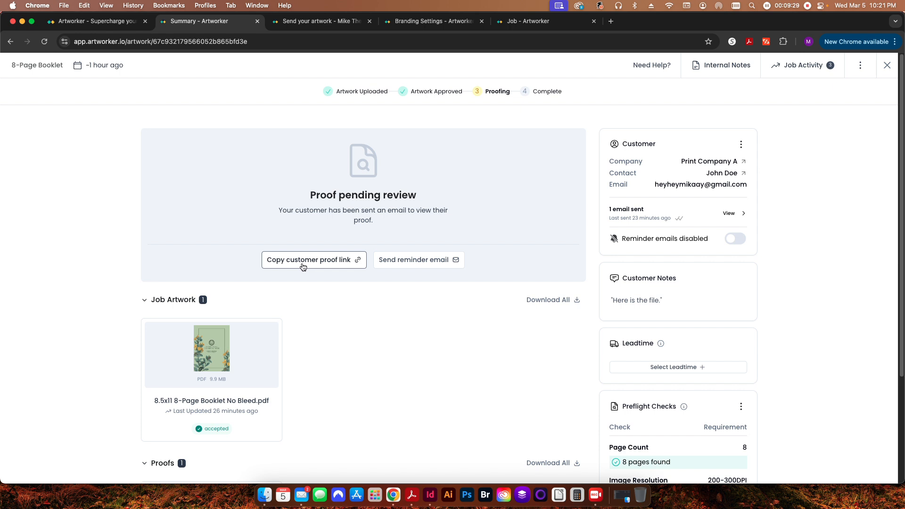
click(525, 21)
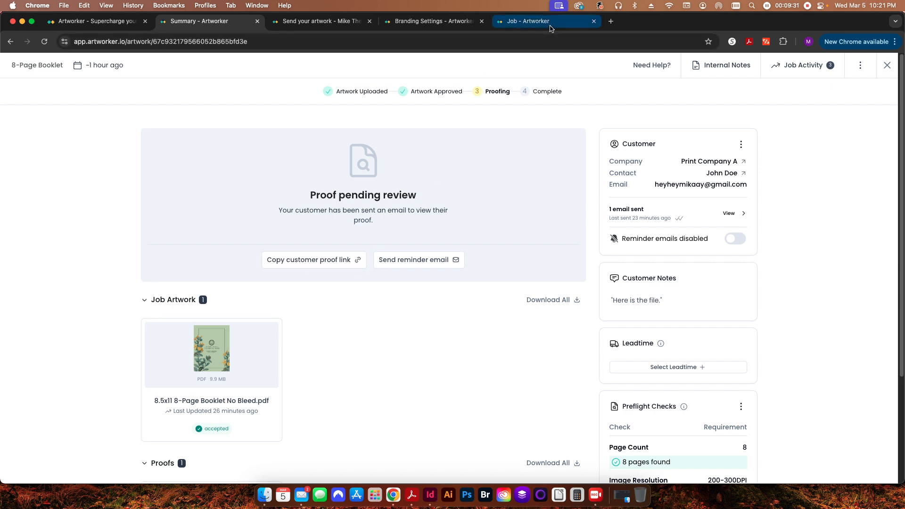
mouse_move(332, 303)
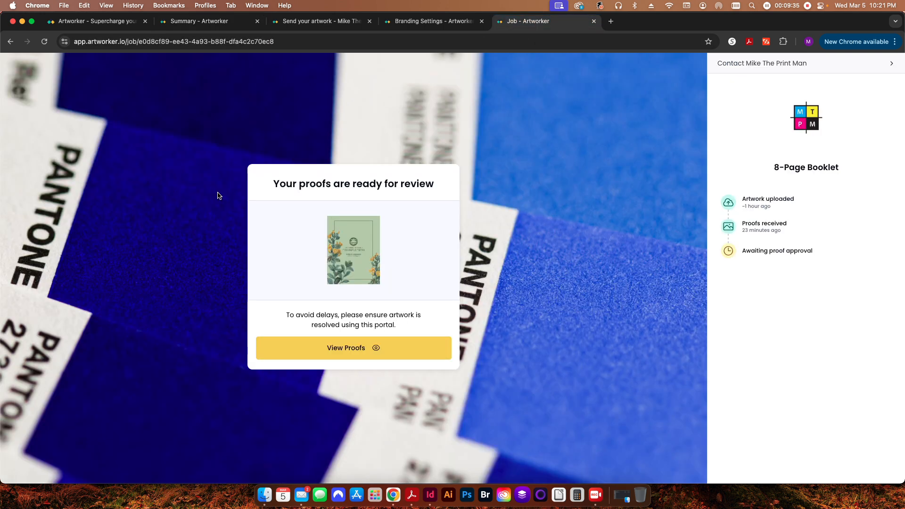
mouse_move(337, 95)
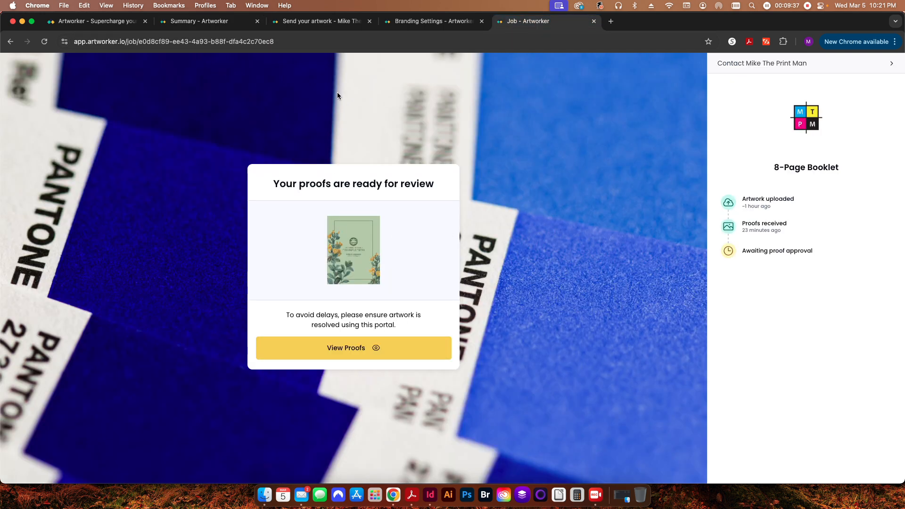
mouse_move(388, 339)
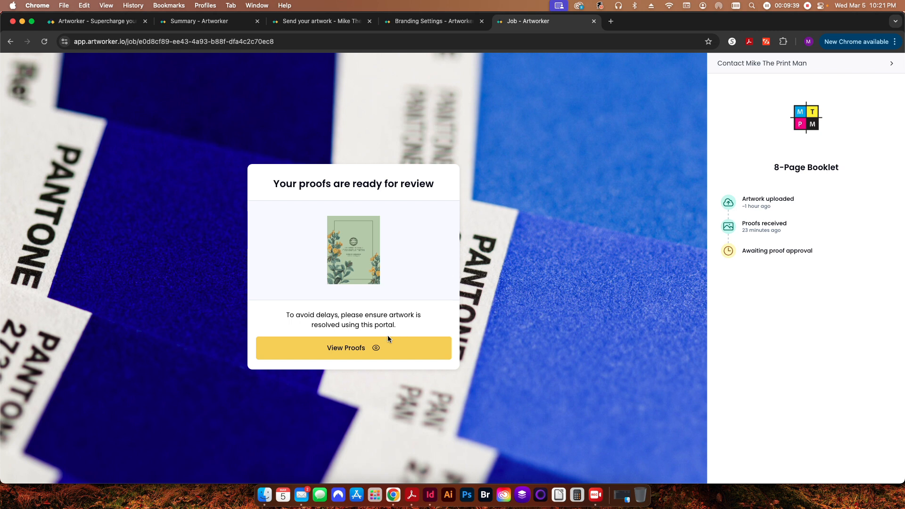
mouse_move(381, 352)
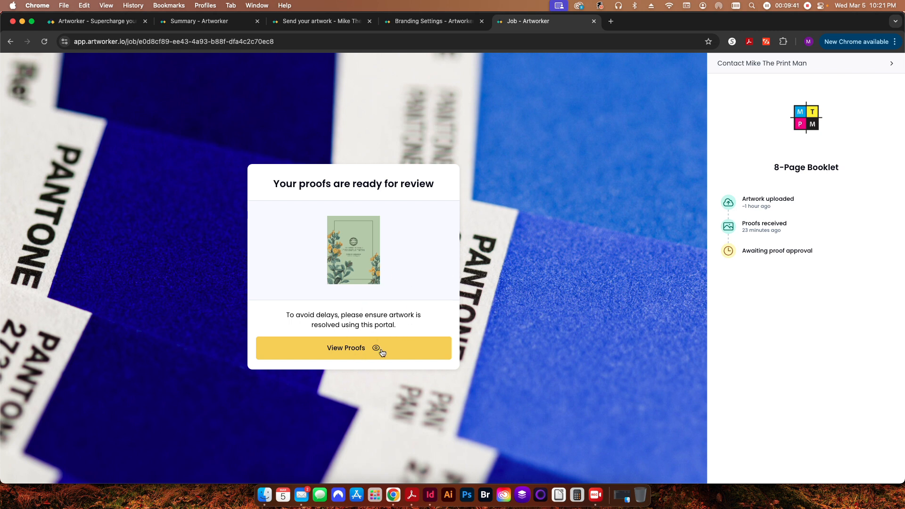
View the booklet proof in the customer portal and start the Approve Proofs checklist
click(352, 347)
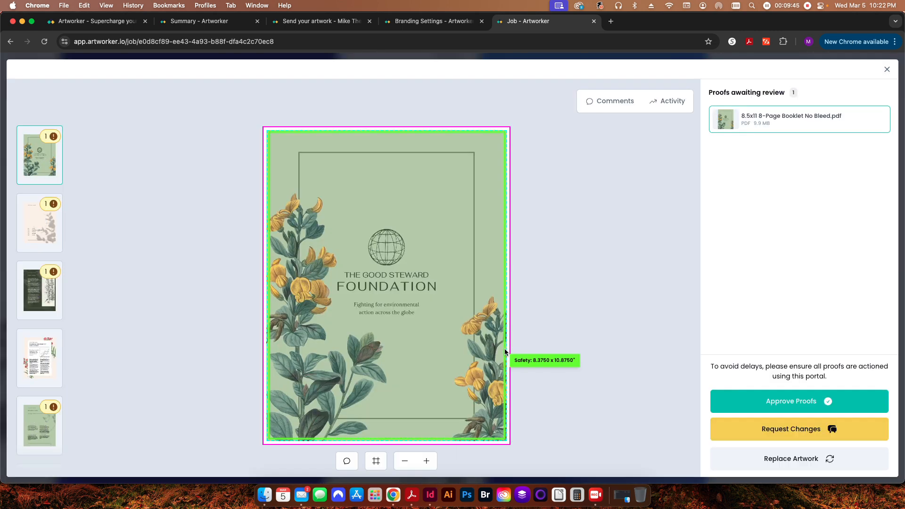
mouse_move(518, 251)
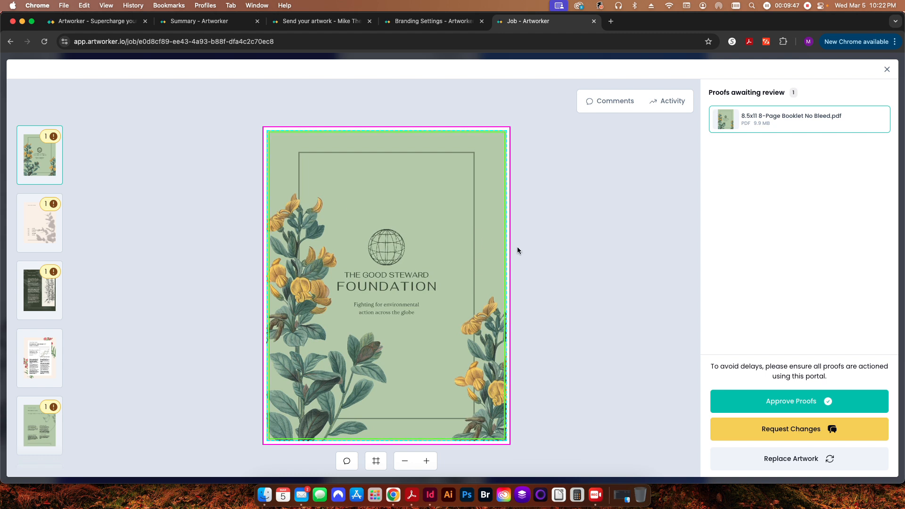
mouse_move(594, 318)
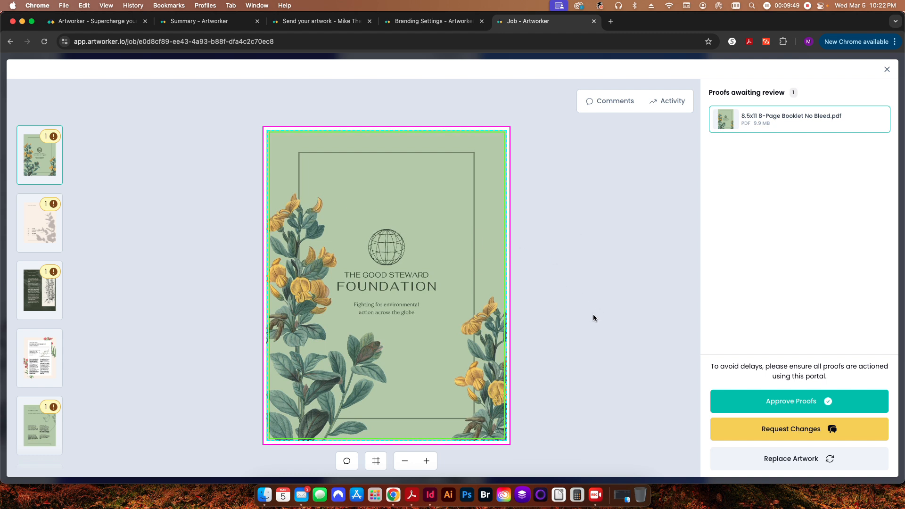
mouse_move(357, 291)
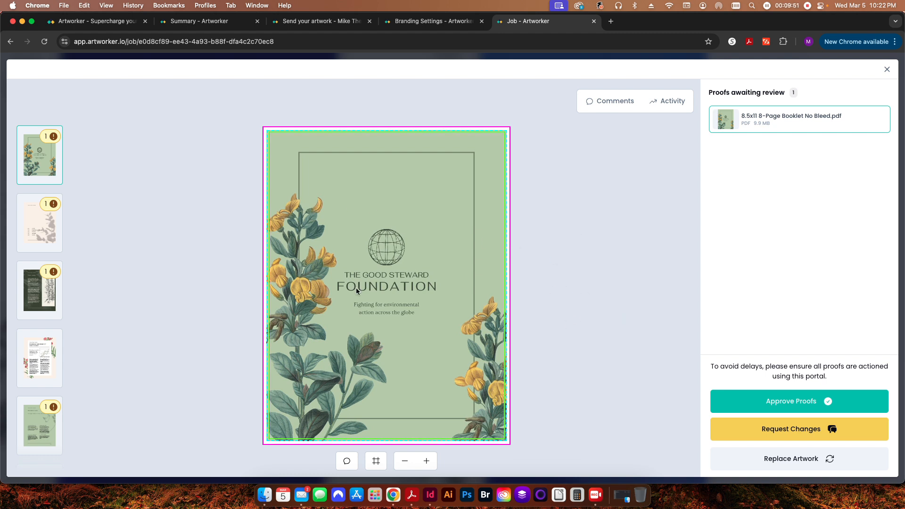
mouse_move(588, 167)
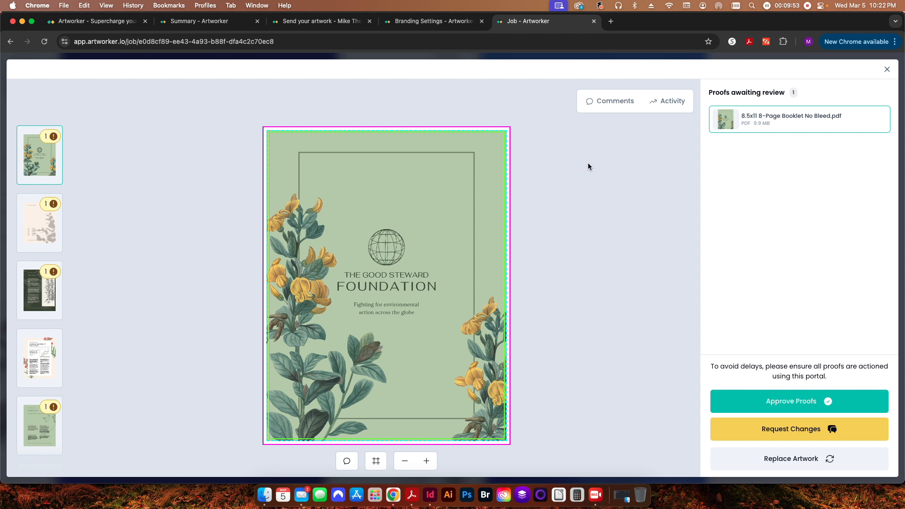
mouse_move(601, 271)
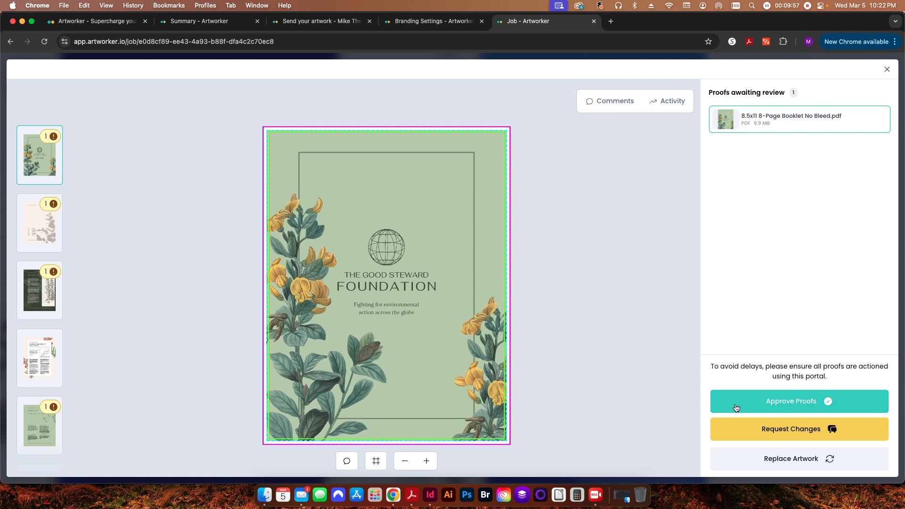
click(798, 401)
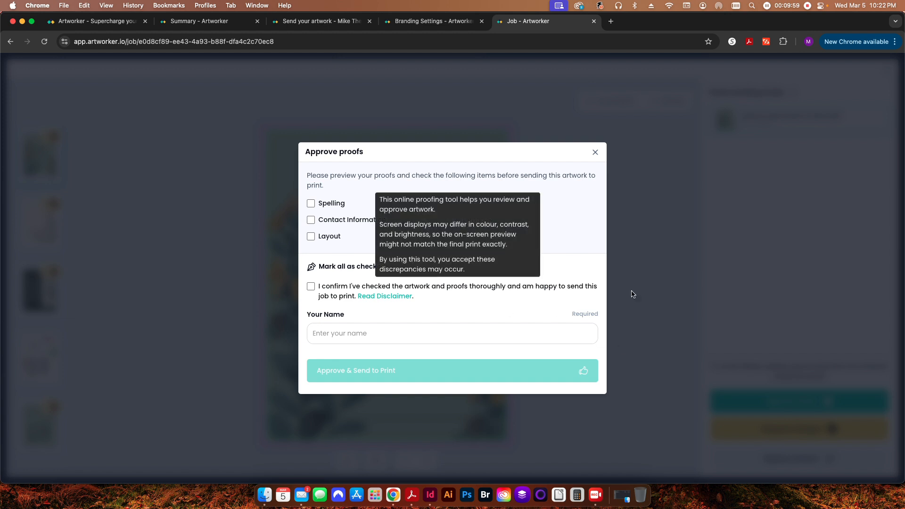
Tick the approval checklist, sign as 'Mike', and approve the proof for print
click(310, 203)
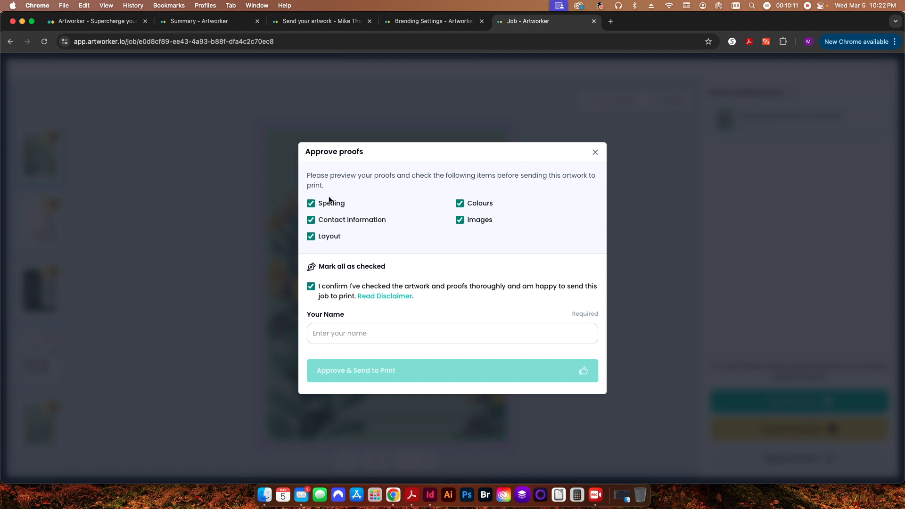
mouse_move(476, 206)
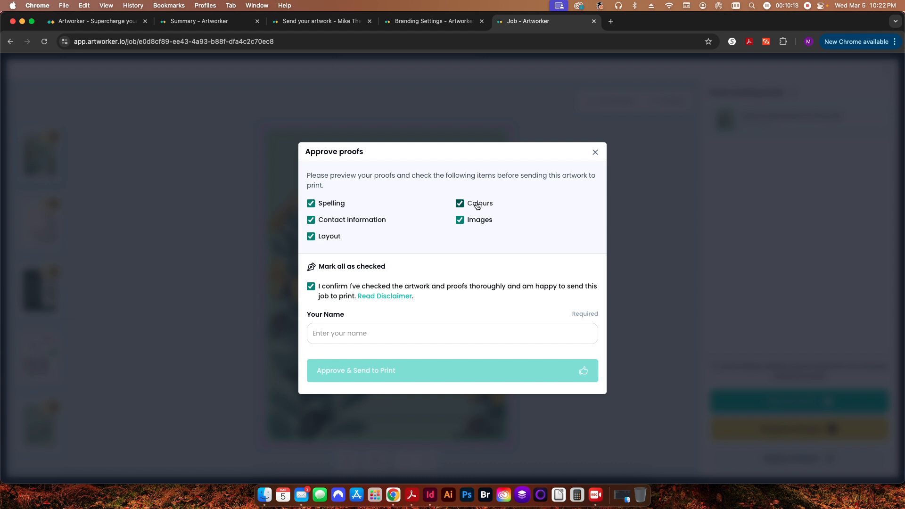
text(Mike)
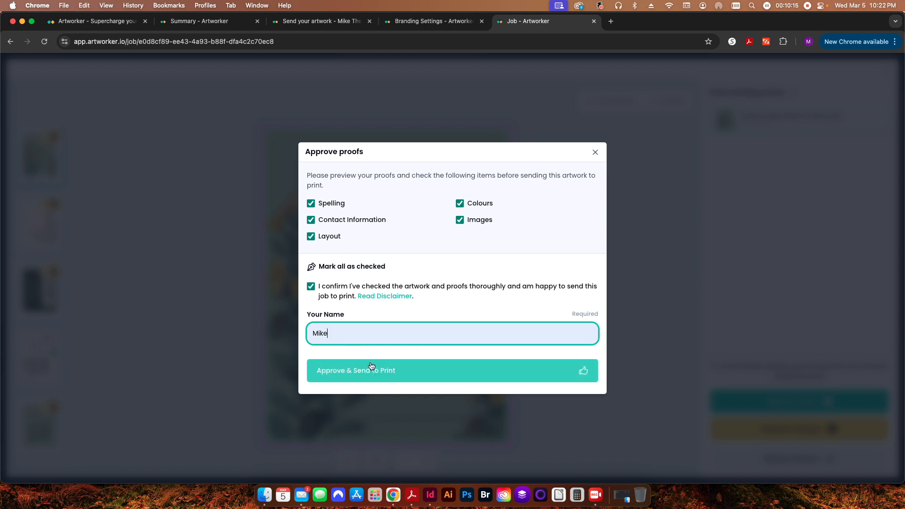
mouse_move(332, 293)
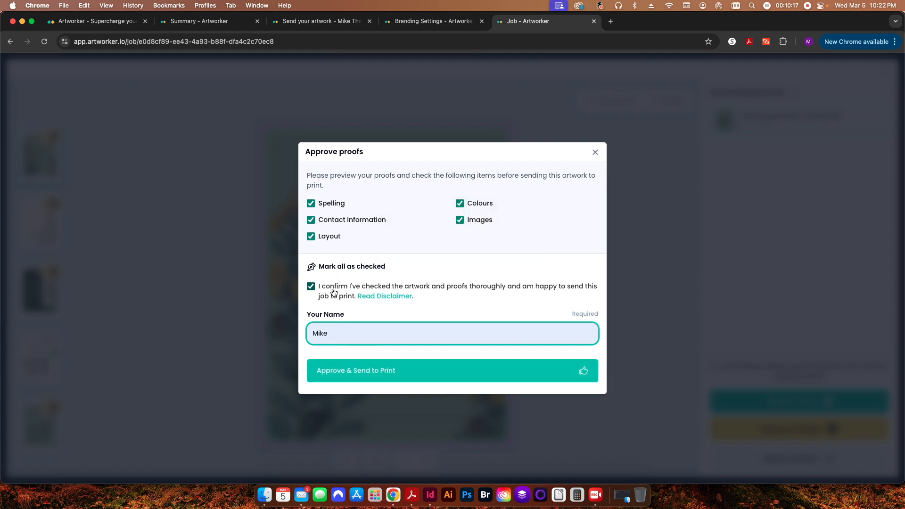
click(452, 370)
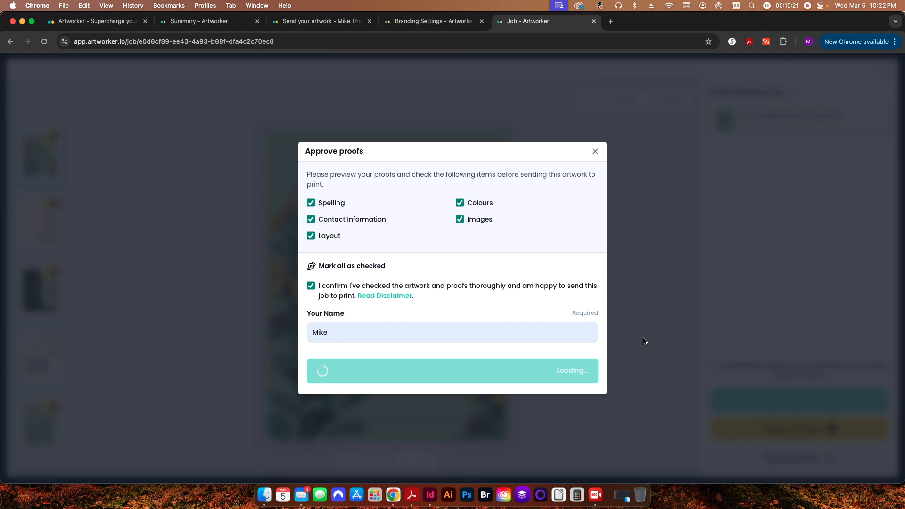
click(452, 370)
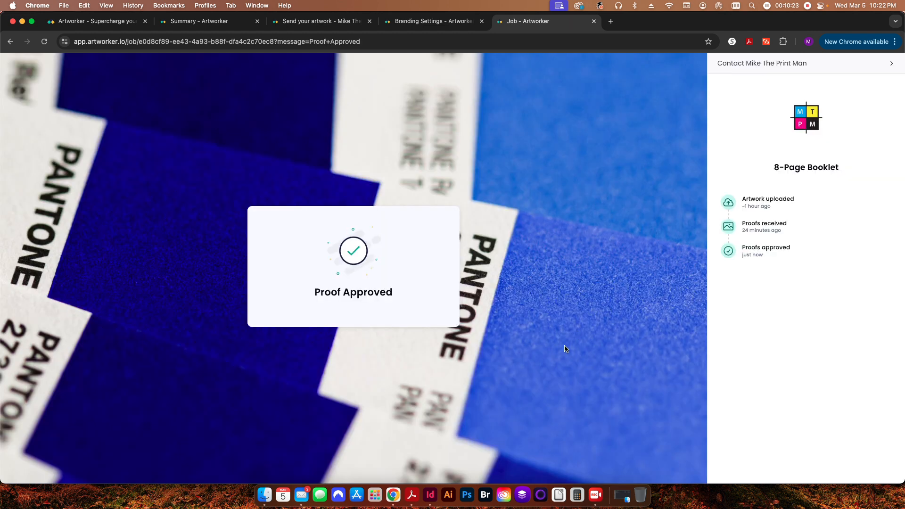
mouse_move(304, 467)
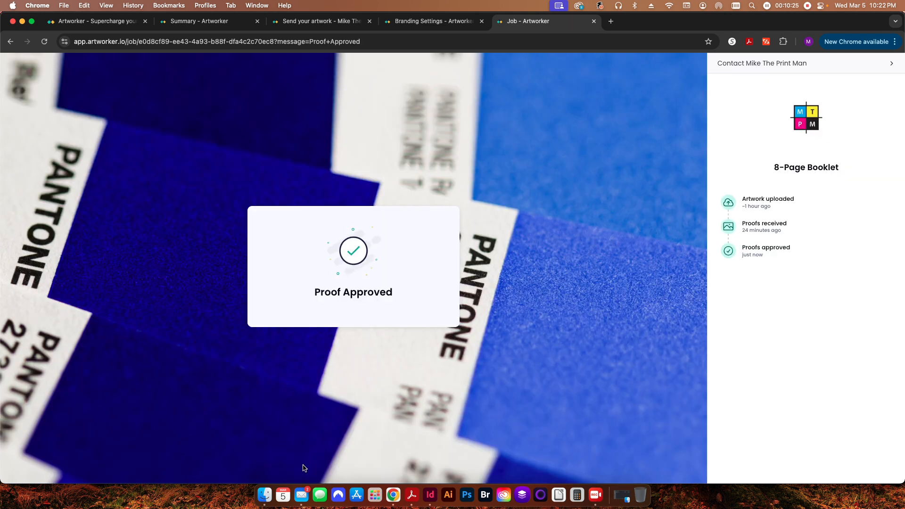
mouse_move(726, 145)
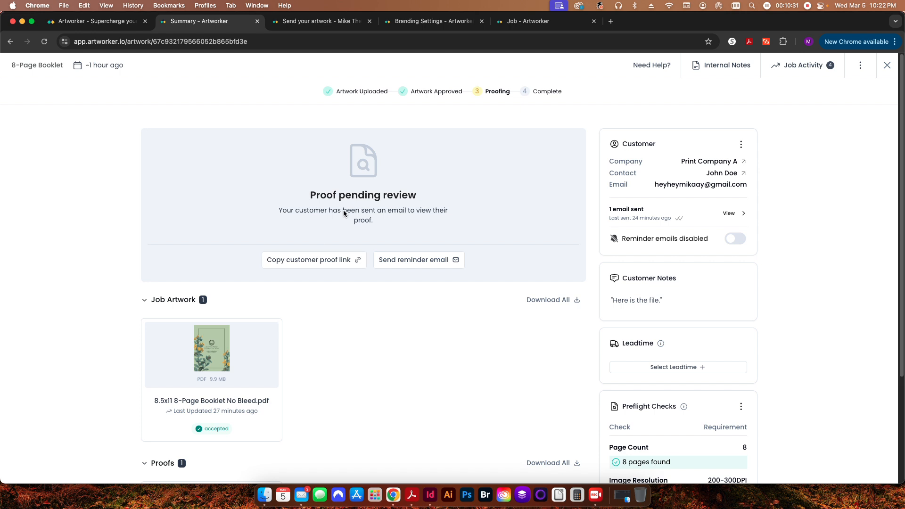
Return to the jobs board and move the 8-Page Booklet job into Completed
click(887, 65)
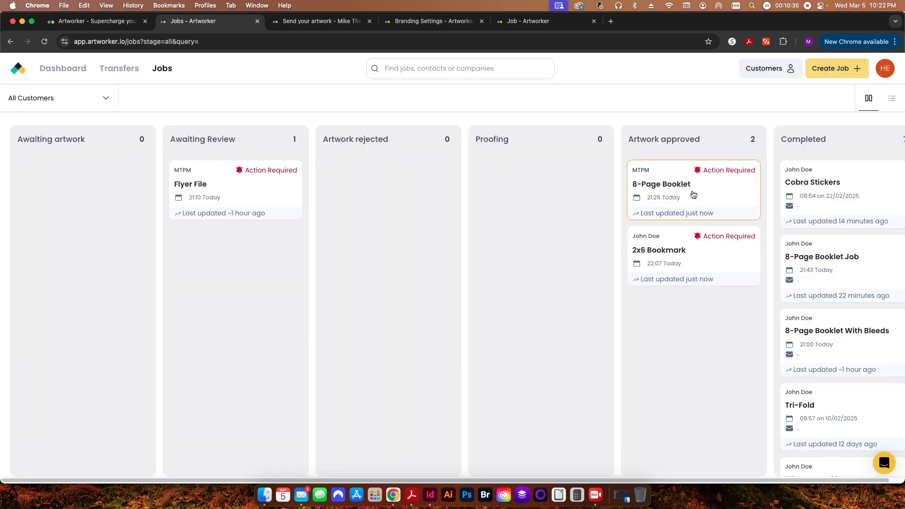
mouse_move(671, 190)
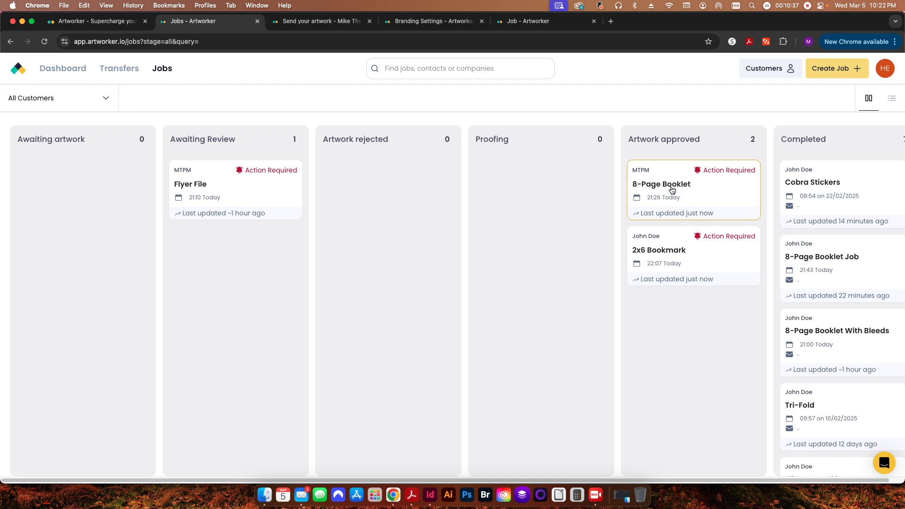
mouse_move(699, 190)
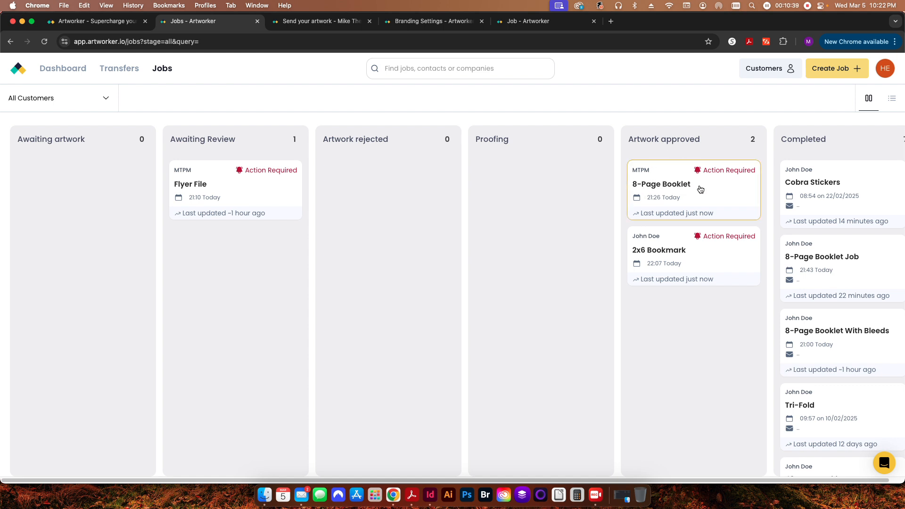
click(661, 190)
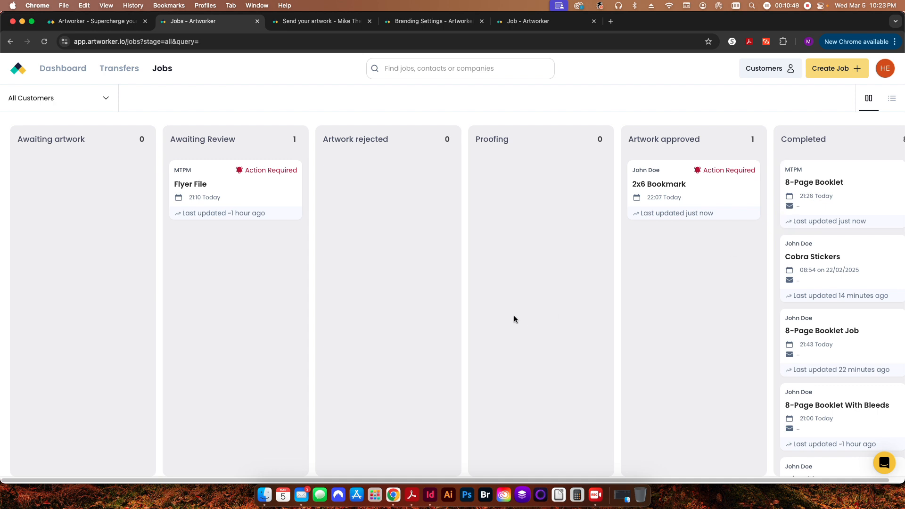
mouse_move(324, 204)
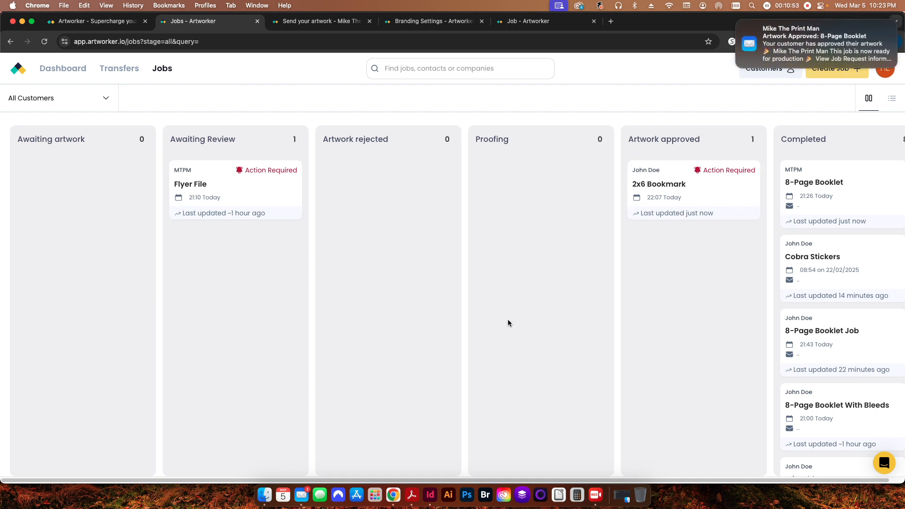
mouse_move(458, 326)
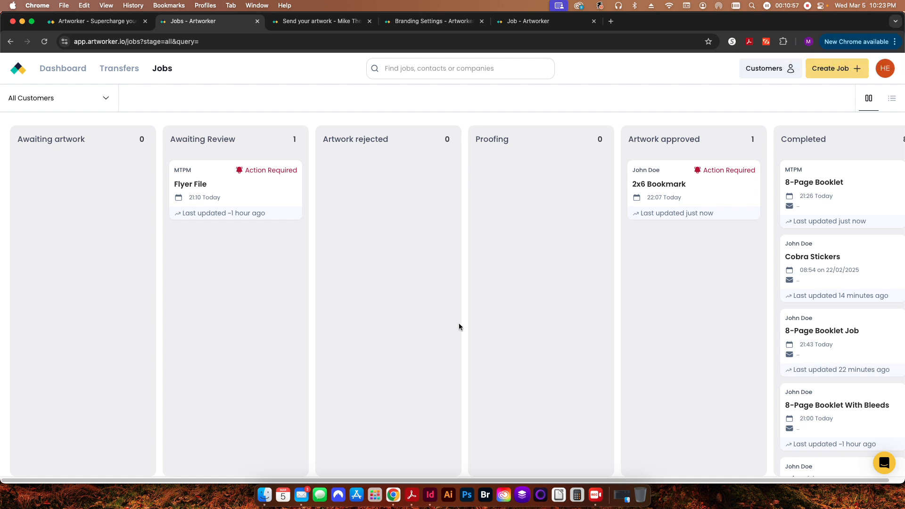
mouse_move(221, 295)
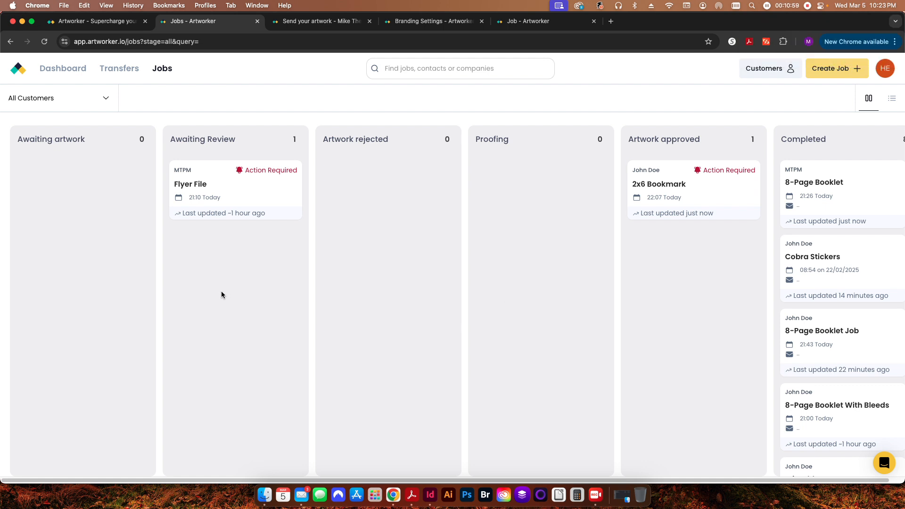
mouse_move(381, 284)
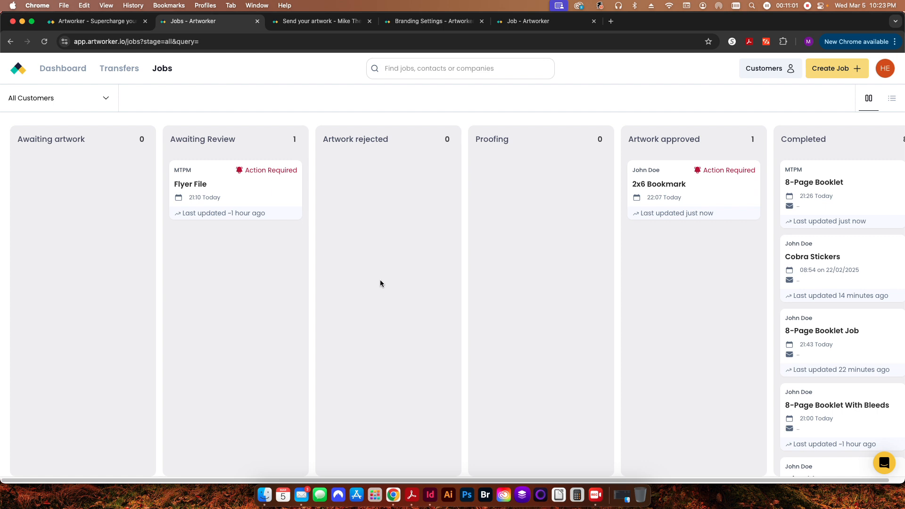
mouse_move(351, 168)
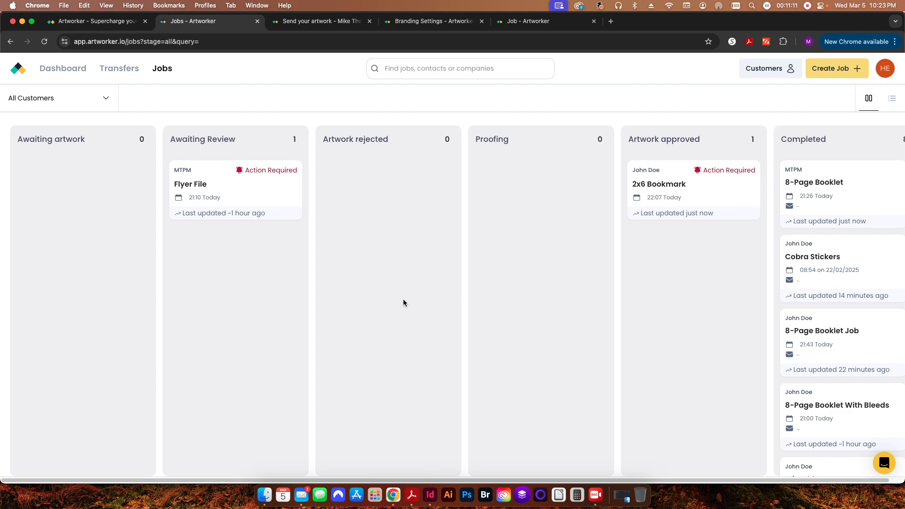
mouse_move(401, 185)
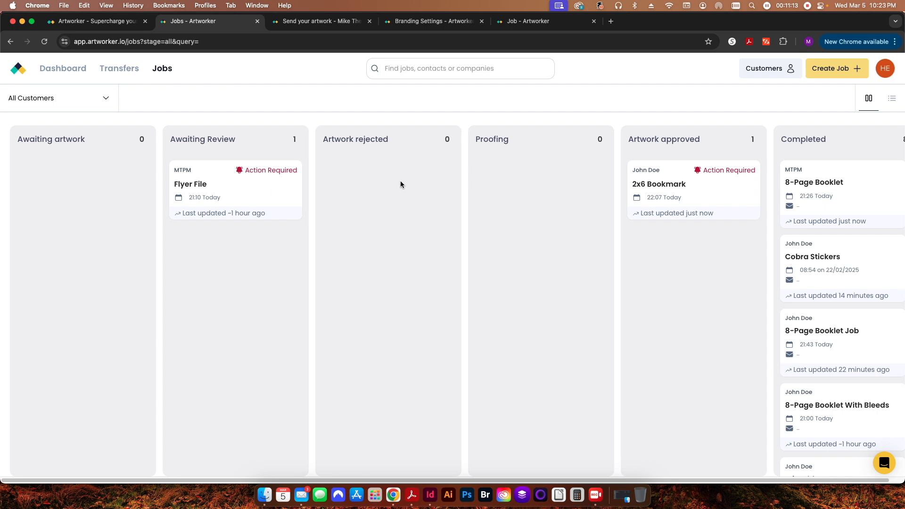
mouse_move(386, 203)
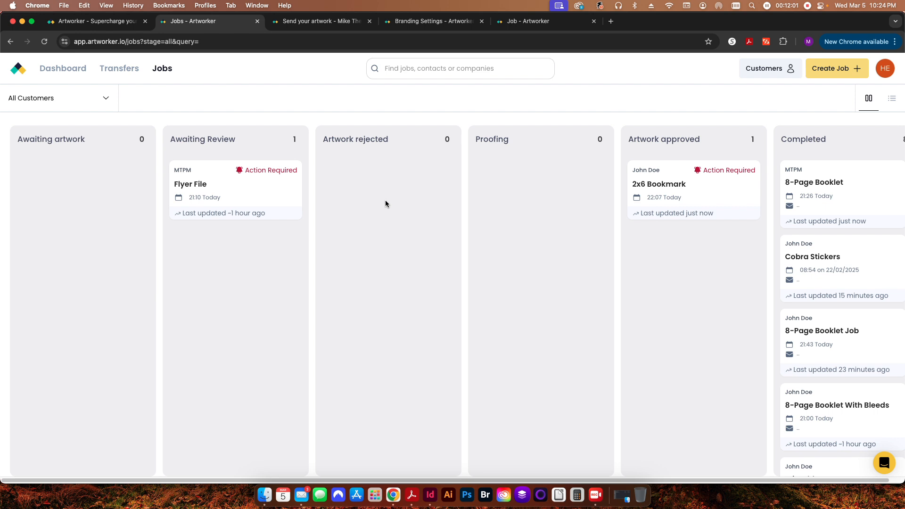
mouse_move(84, 333)
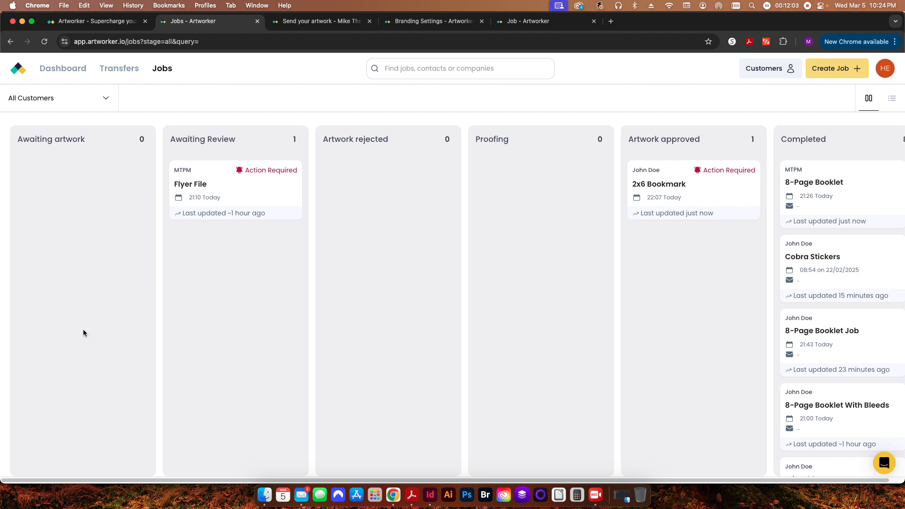
mouse_move(374, 323)
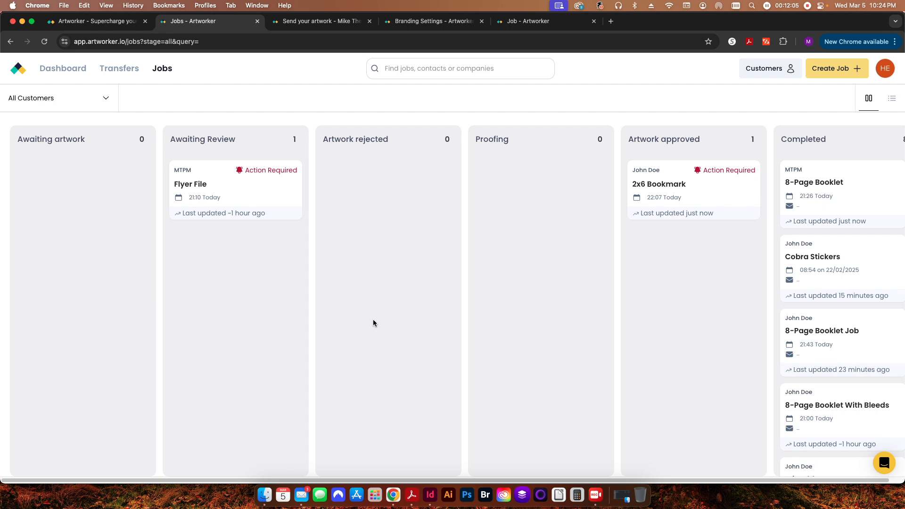
mouse_move(371, 322)
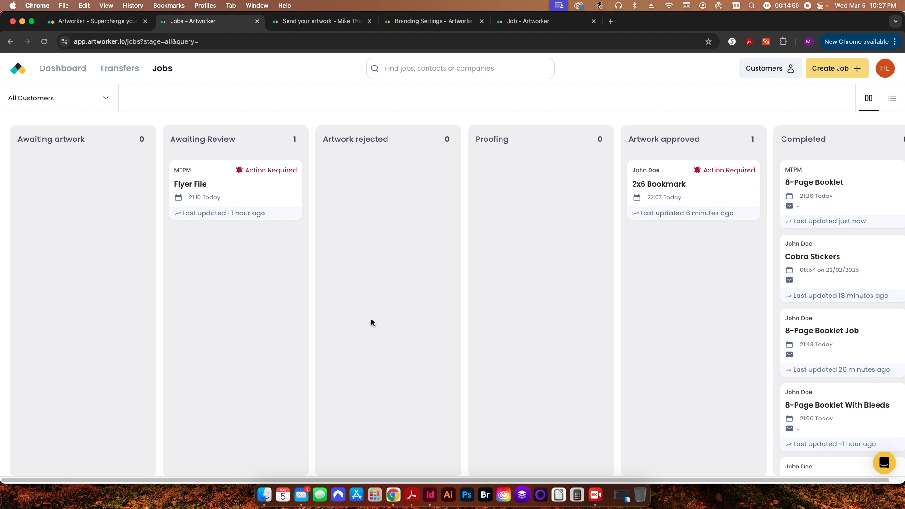
Switch to the first browser tab showing the artworker.com homepage
click(97, 21)
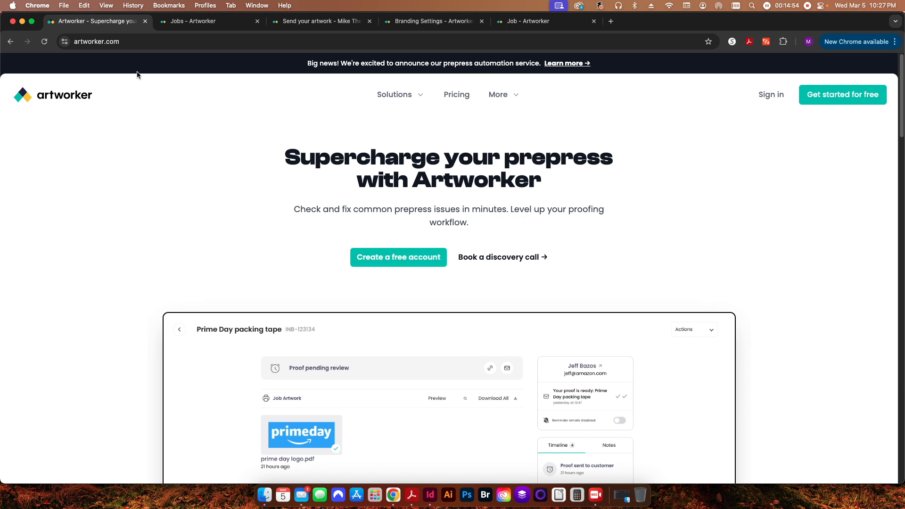
mouse_move(205, 217)
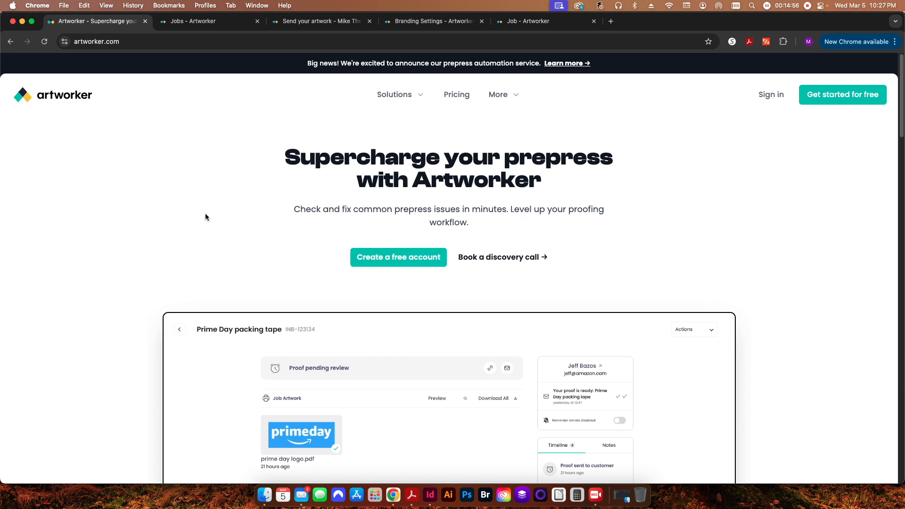
mouse_move(764, 262)
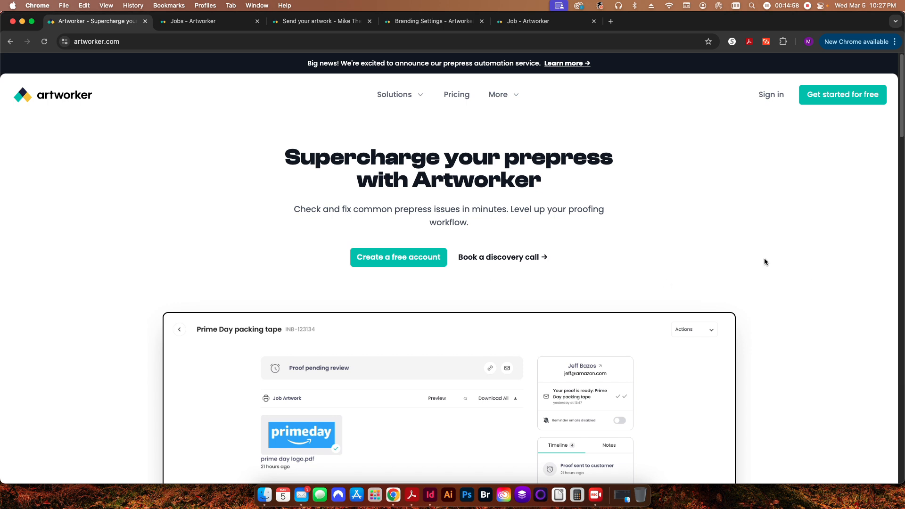